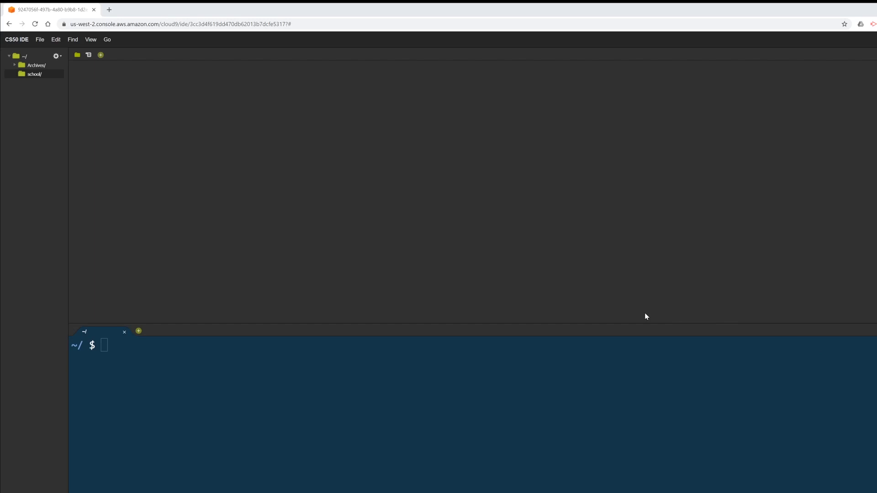
{"action": "mouse_move", "coordinate": [258, 190]}
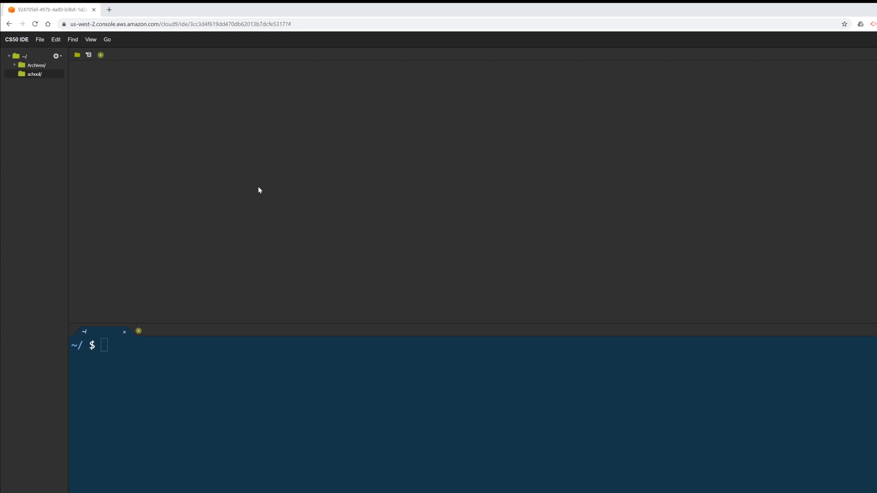
{"action": "mouse_move", "coordinate": [273, 179]}
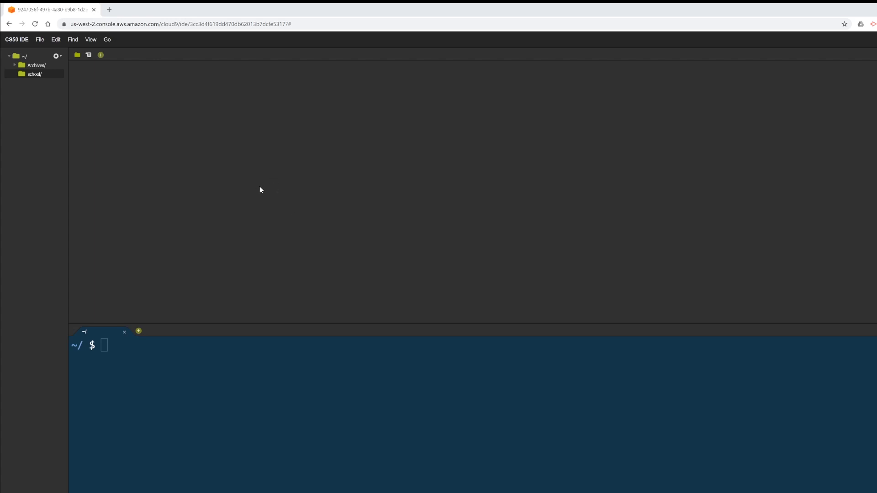
{"action": "mouse_move", "coordinate": [483, 244]}
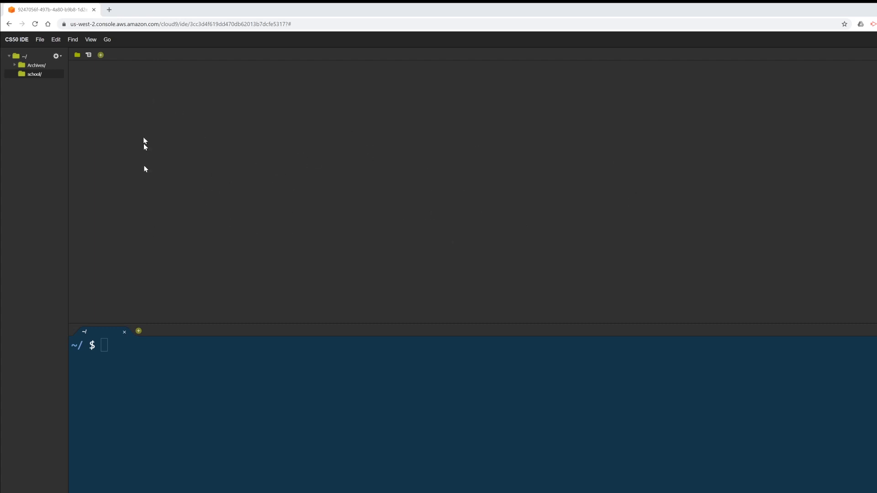
{"action": "mouse_move", "coordinate": [260, 124]}
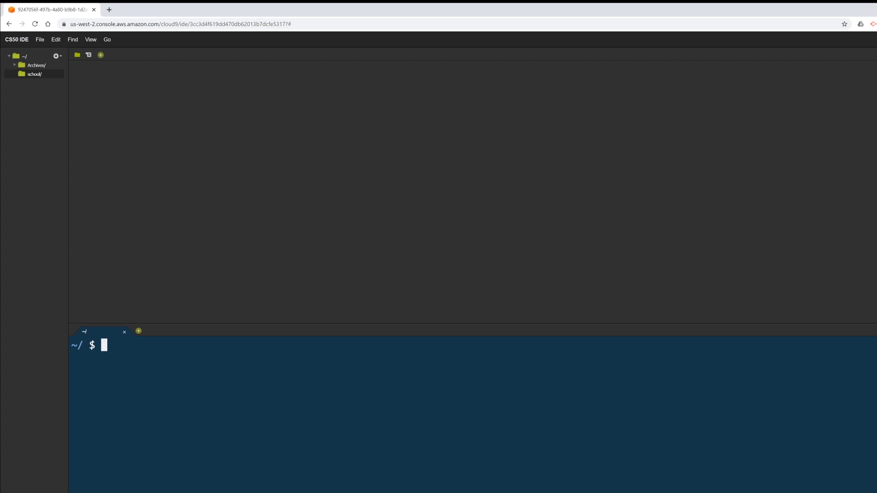
{"action": "mouse_move", "coordinate": [26, 81]}
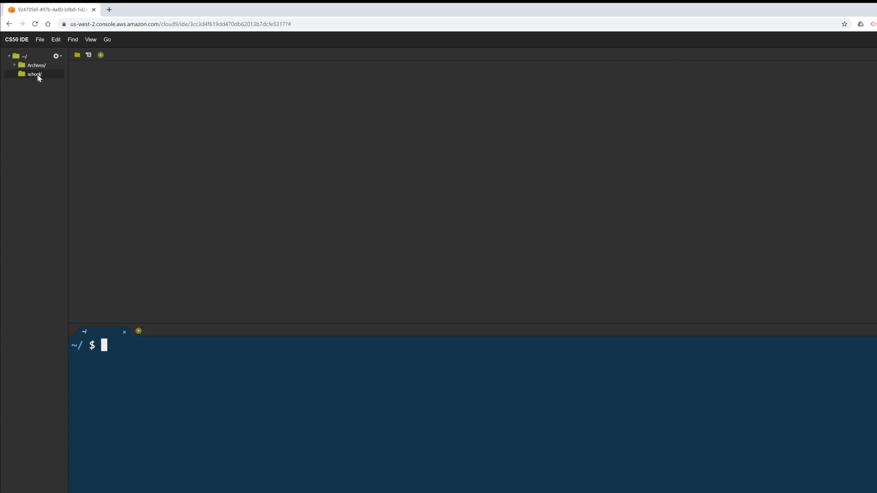
{"action": "mouse_move", "coordinate": [12, 233]}
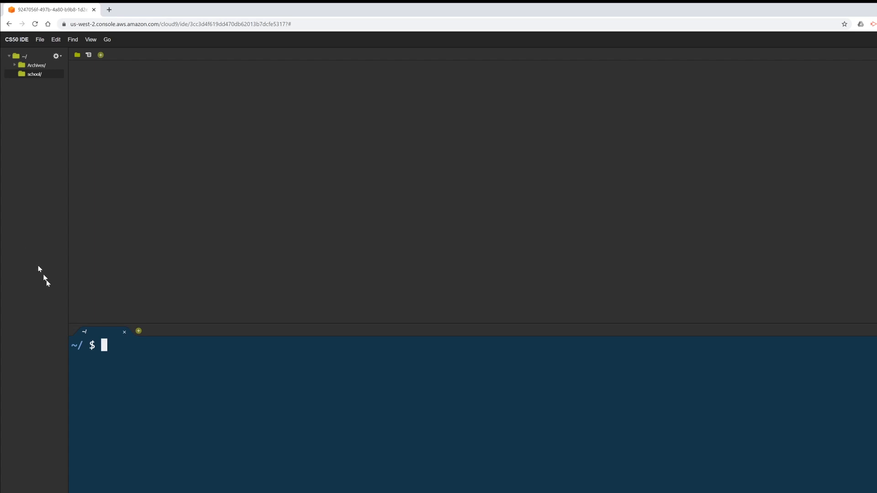
{"action": "mouse_move", "coordinate": [49, 287]}
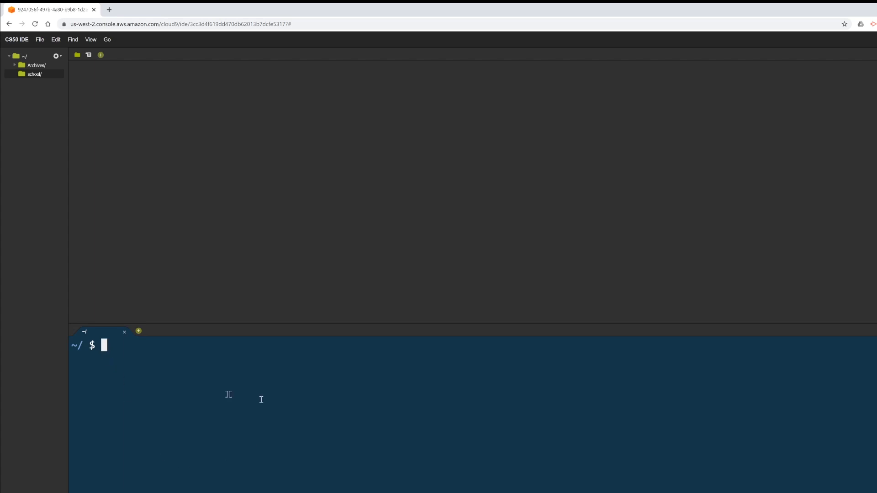
{"action": "mouse_move", "coordinate": [151, 424]}
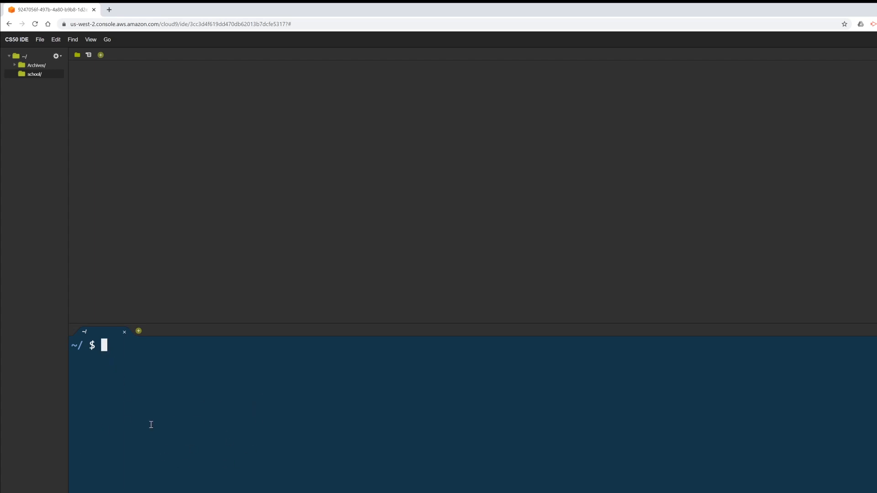
- List the home folders, enter the school folder and list its (empty) contents
{"action": "type", "text": "ls"}
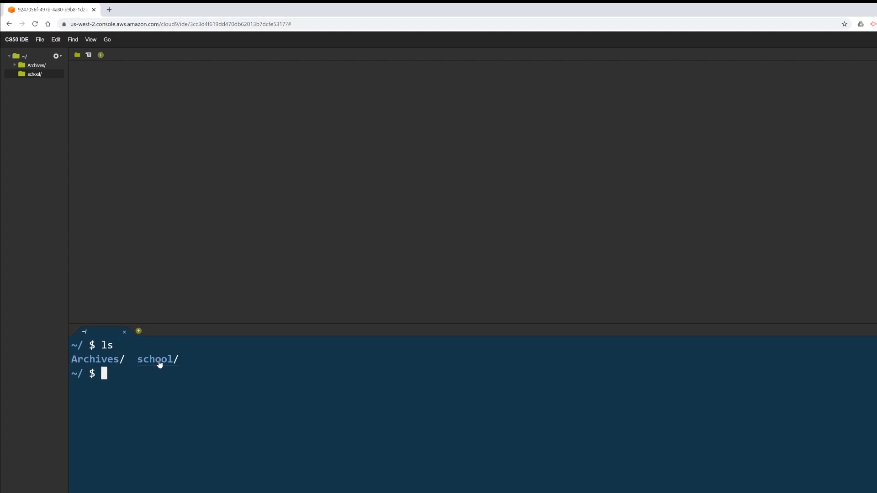
{"action": "mouse_move", "coordinate": [108, 213]}
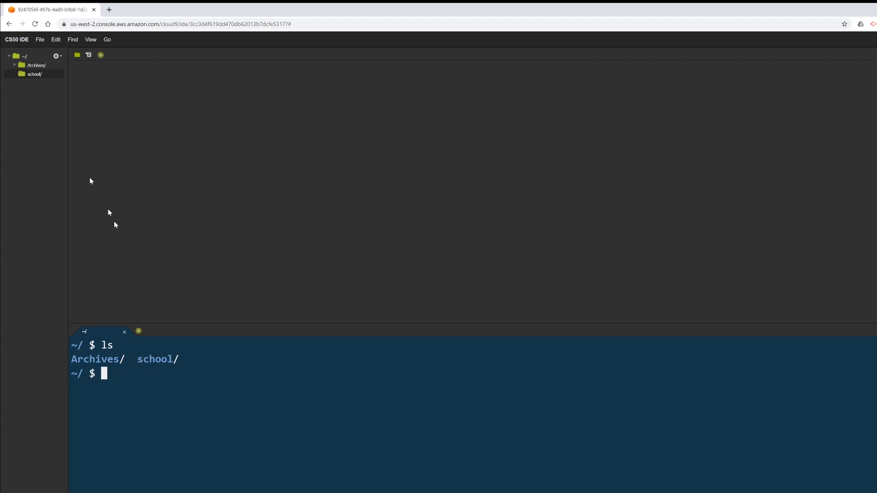
{"action": "mouse_move", "coordinate": [114, 224]}
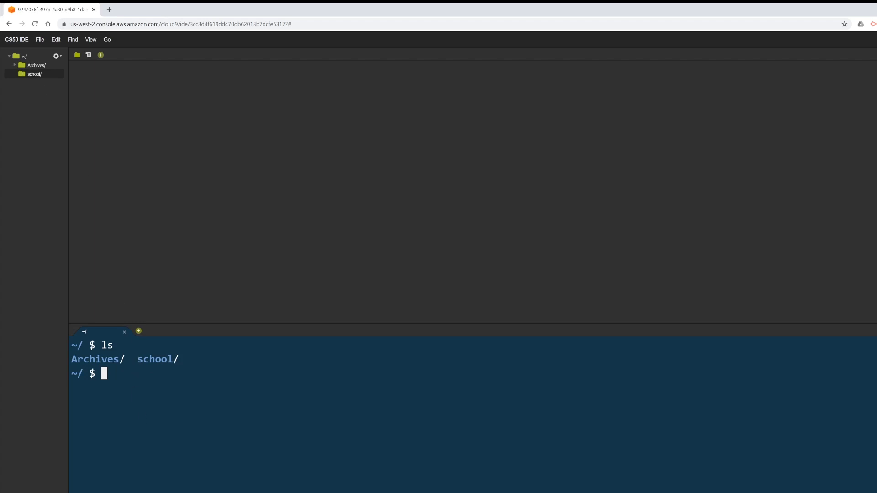
{"action": "type", "text": "cd"}
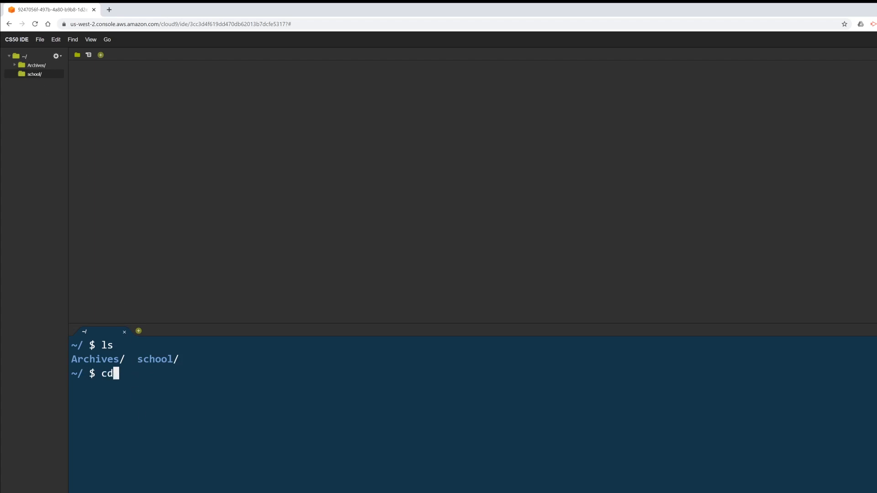
{"action": "type", "text": "schoo"}
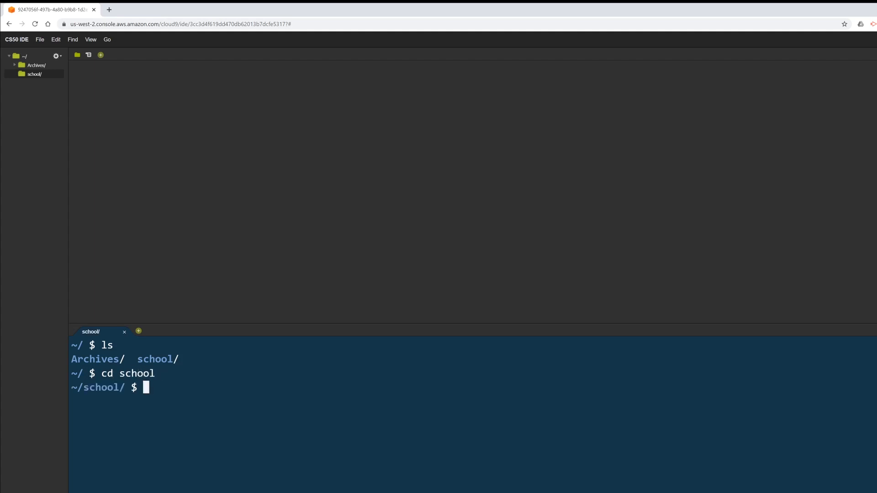
{"action": "type", "text": "ls"}
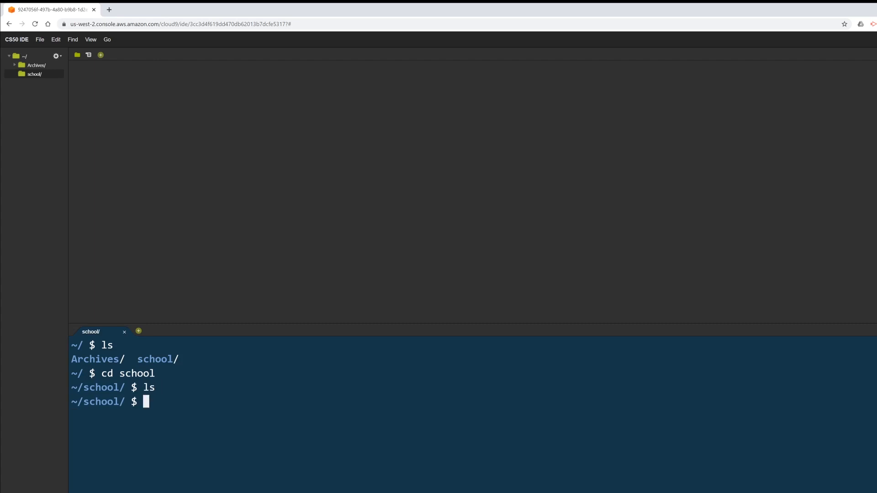
- Return to the home folder with cd .., list it, then go back into school
{"action": "type", "text": "cd."}
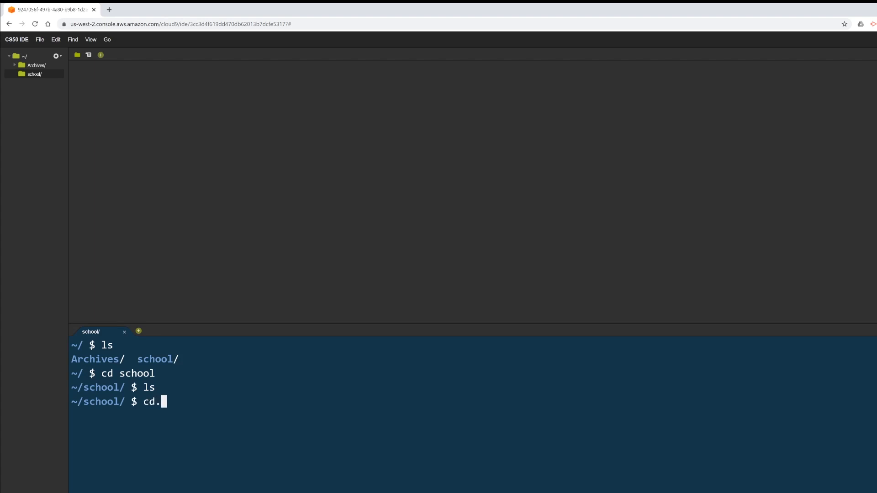
{"action": "type", "text": "."}
{"action": "type", "text": "cd"}
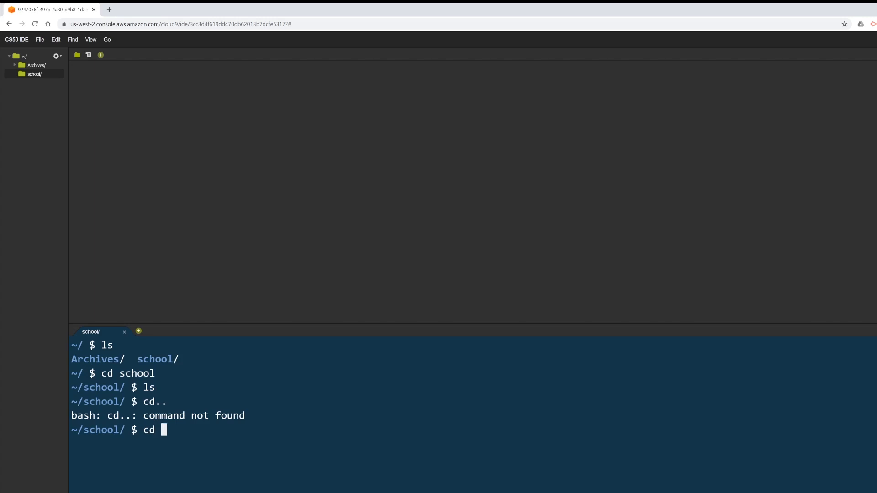
{"action": "type", "text": ".."}
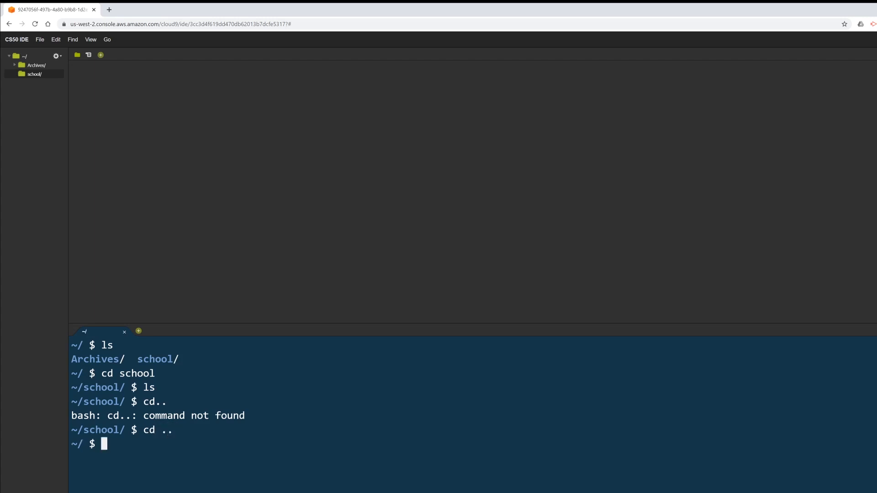
{"action": "type", "text": "ls"}
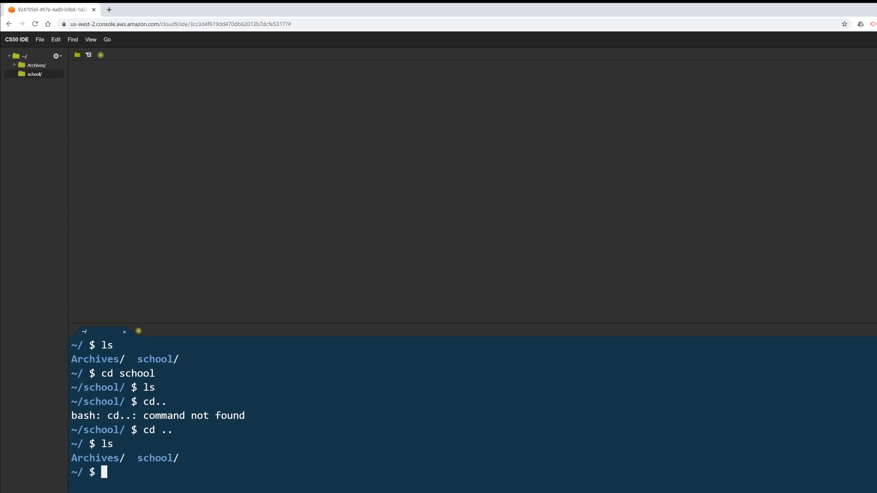
{"action": "type", "text": "cd school"}
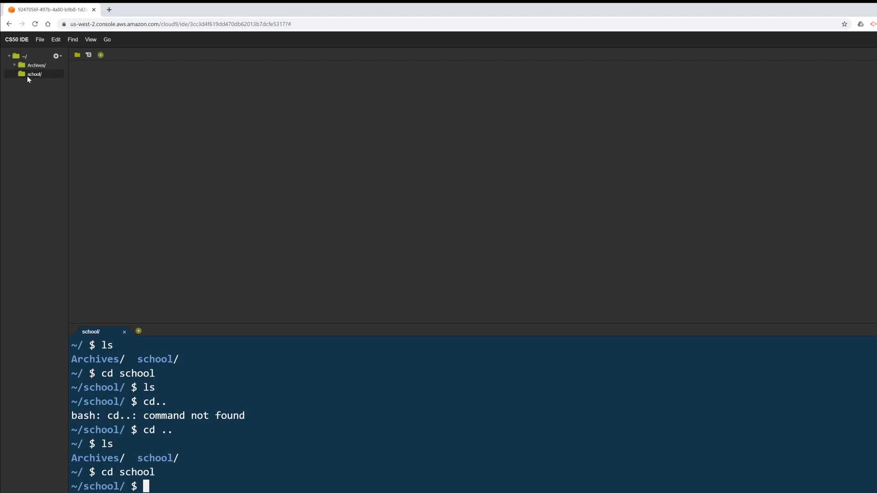
- Create a new file named hello.c inside the school folder from the file tree
{"action": "right_click", "coordinate": [34, 74]}
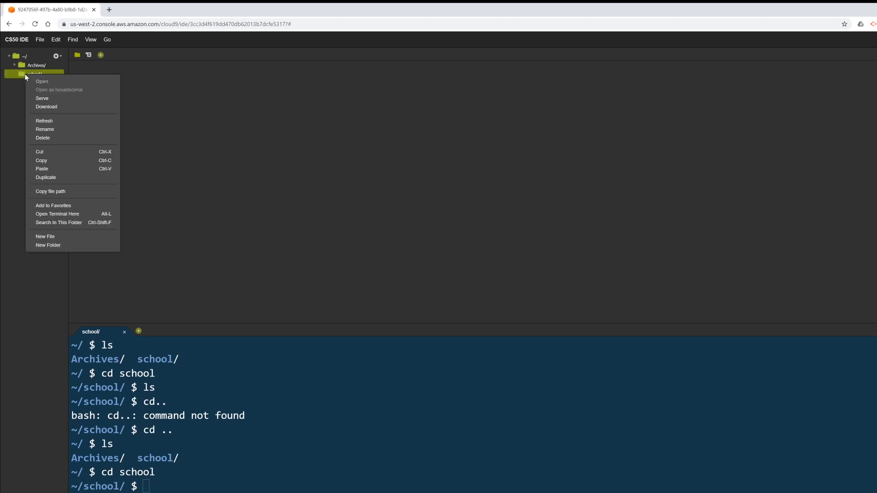
{"action": "mouse_move", "coordinate": [39, 152]}
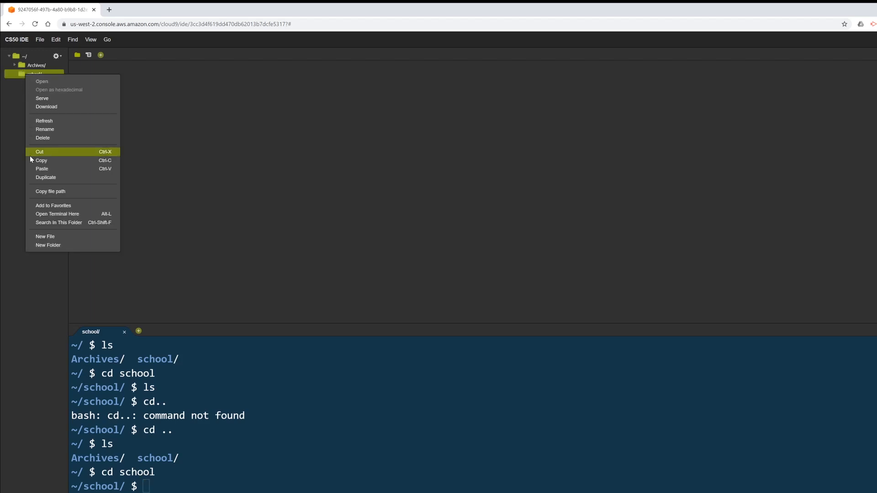
{"action": "mouse_move", "coordinate": [45, 236]}
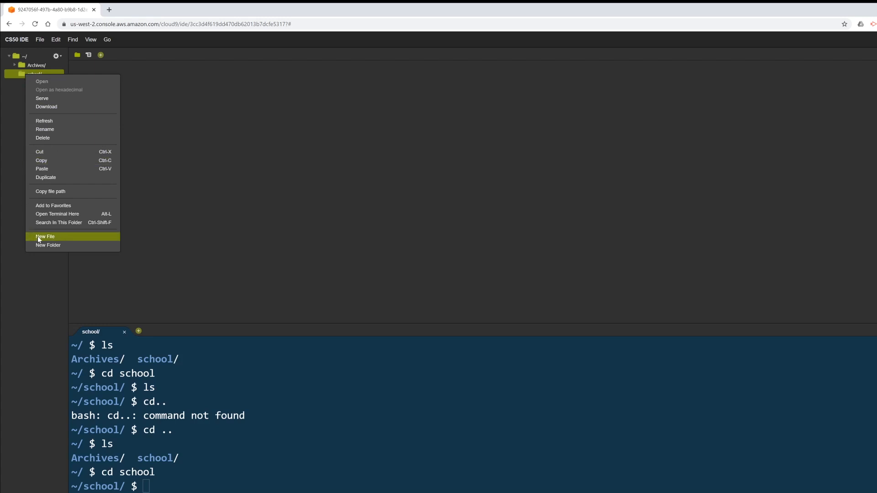
{"action": "left_click", "coordinate": [44, 236]}
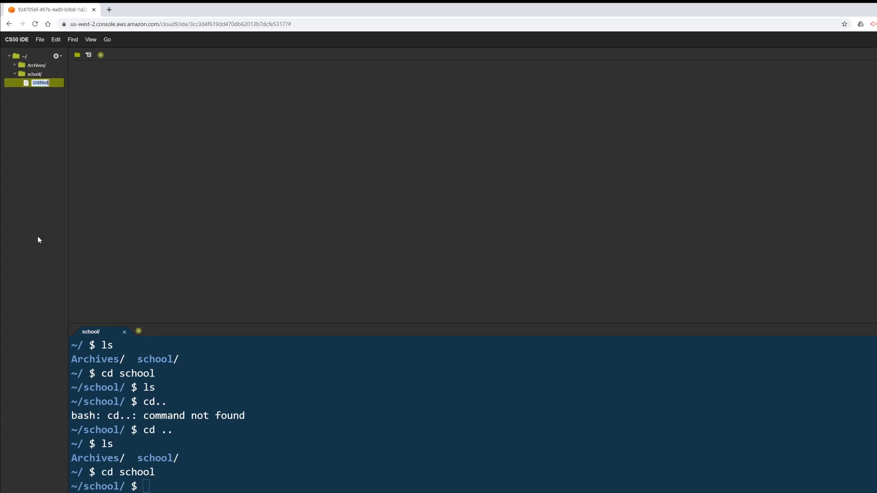
{"action": "type", "text": "hello.c"}
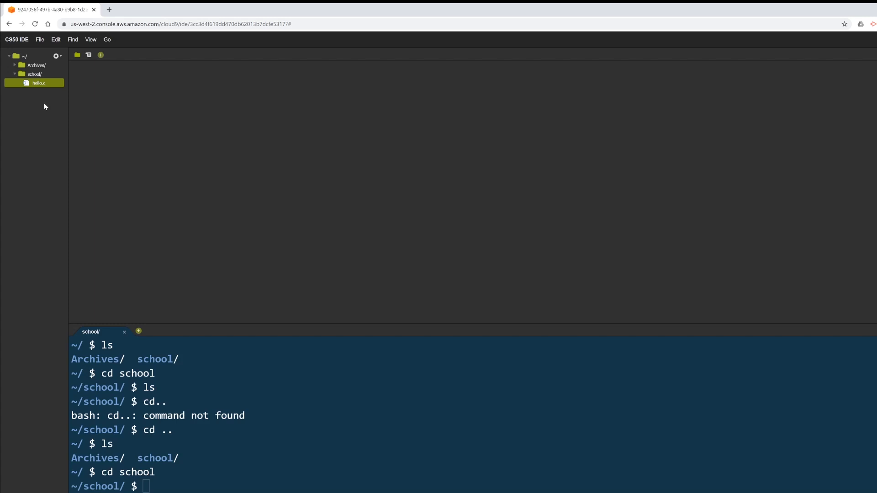
{"action": "mouse_move", "coordinate": [31, 94]}
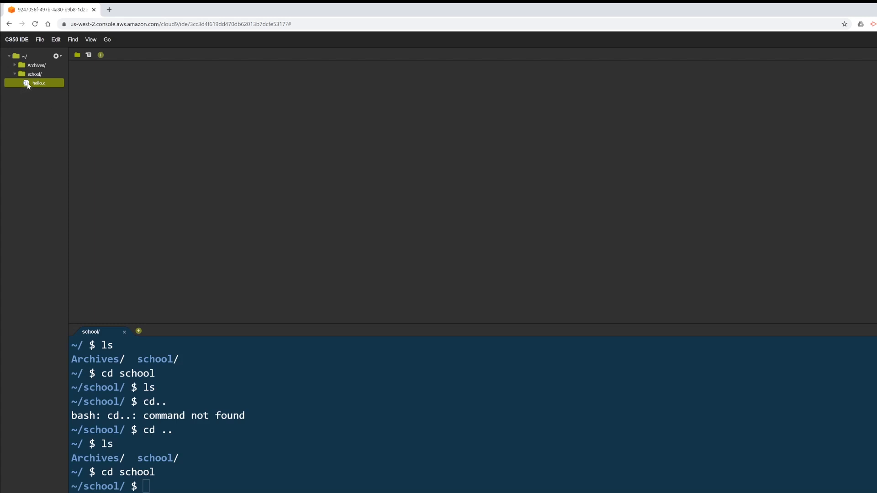
{"action": "mouse_move", "coordinate": [31, 87]}
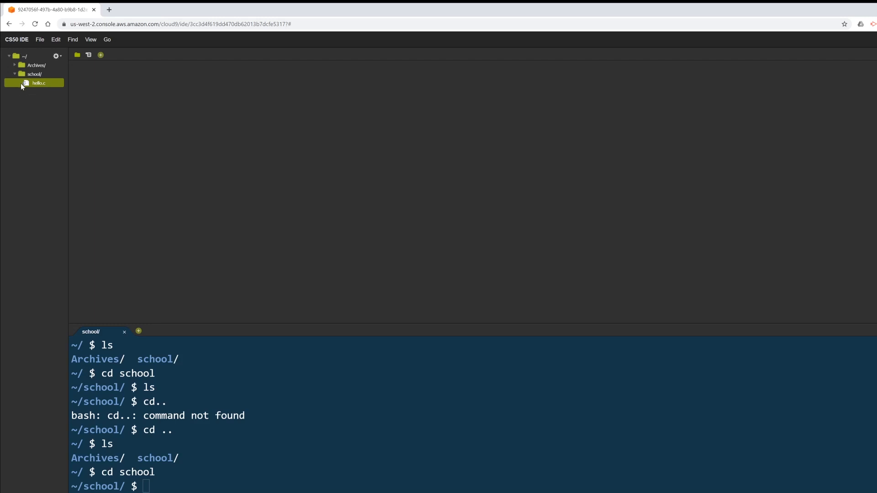
{"action": "mouse_move", "coordinate": [26, 95]}
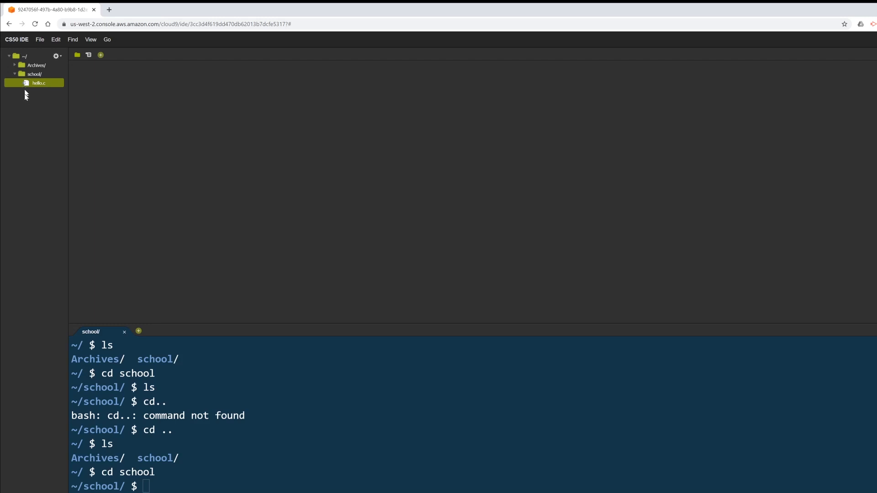
- Open hello.c in an editor tab from the file tree
{"action": "double_click", "coordinate": [39, 83]}
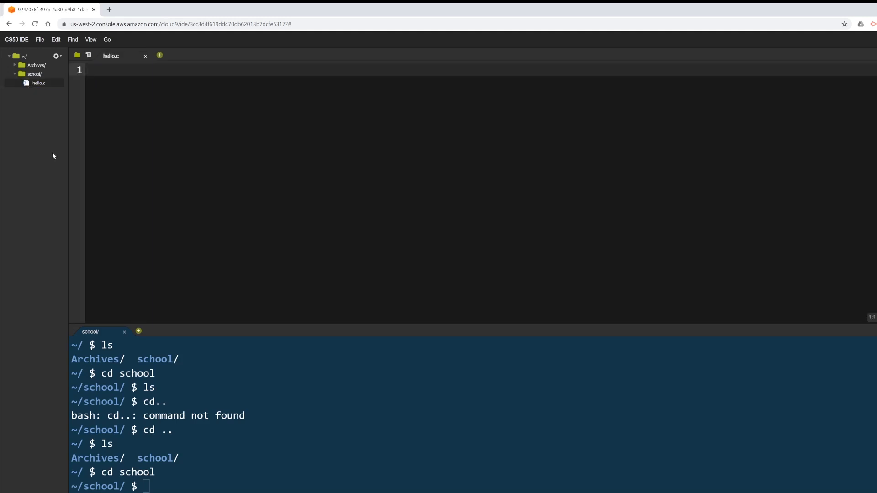
{"action": "mouse_move", "coordinate": [172, 165]}
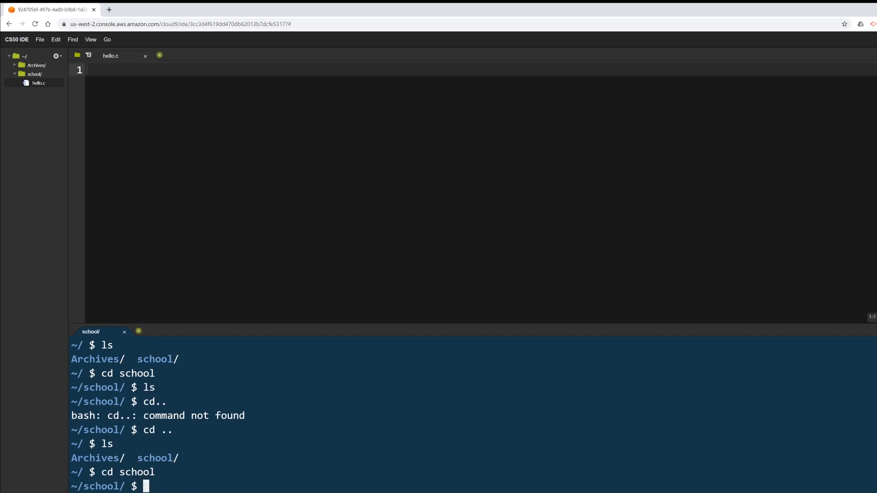
{"action": "mouse_move", "coordinate": [275, 354]}
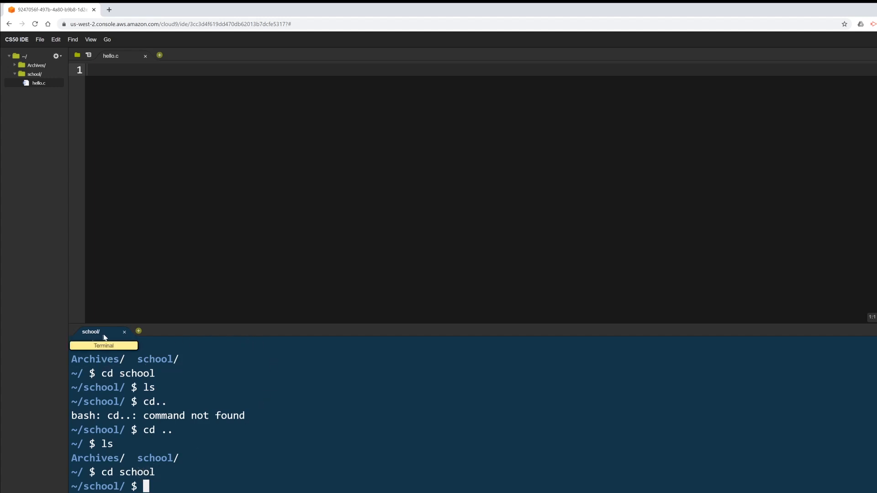
{"action": "mouse_move", "coordinate": [110, 334]}
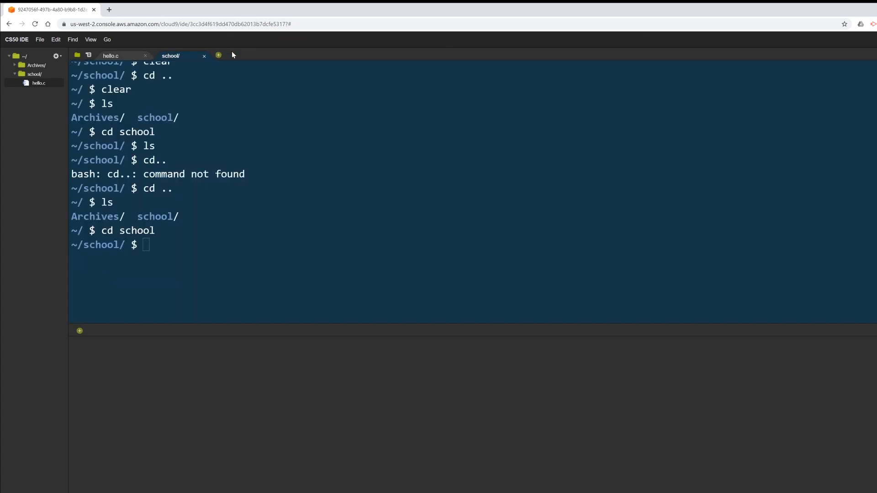
{"action": "mouse_move", "coordinate": [290, 383]}
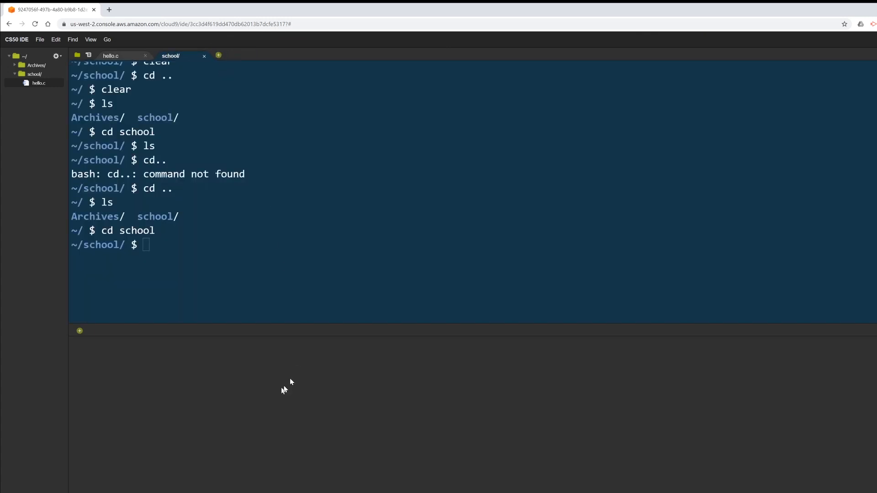
{"action": "mouse_move", "coordinate": [250, 324]}
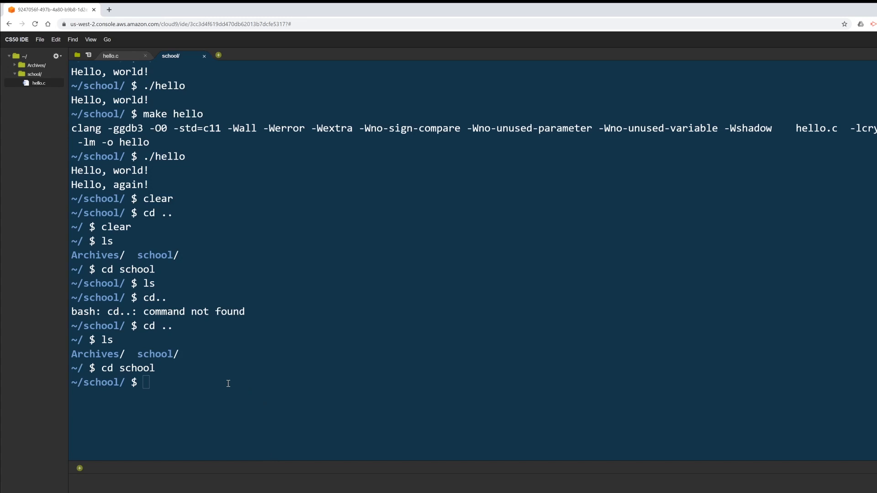
- Clear the terminal so the empty hello.c editor takes focus
{"action": "type", "text": "cl"}
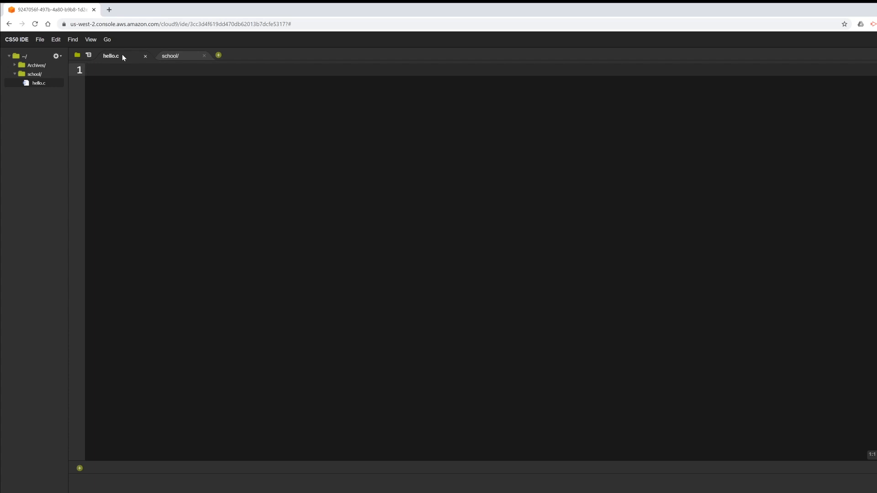
{"action": "left_click", "coordinate": [170, 56]}
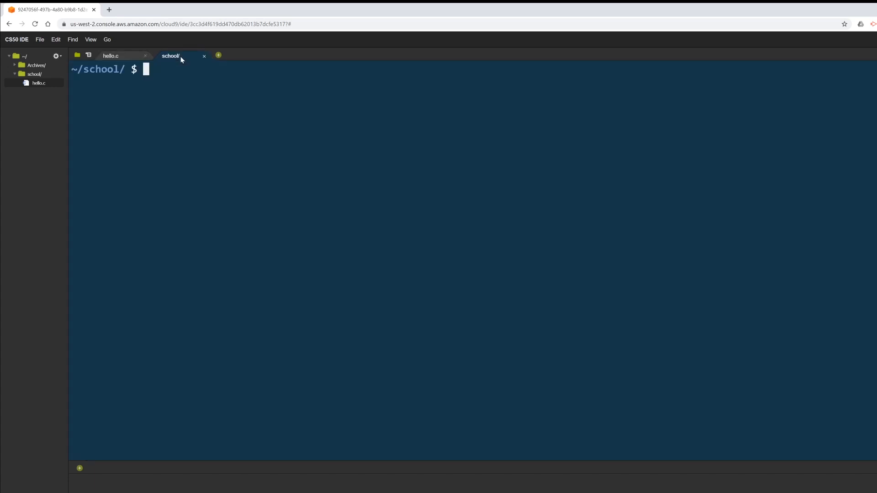
{"action": "left_click", "coordinate": [111, 56]}
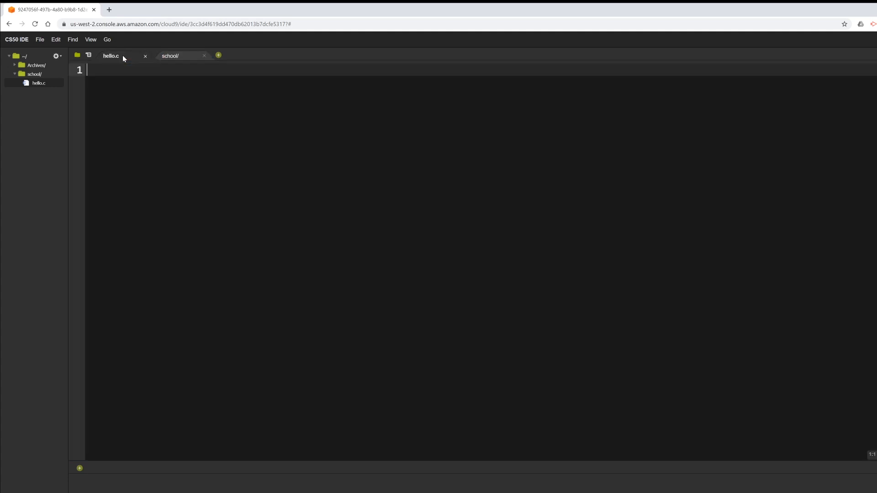
{"action": "mouse_move", "coordinate": [129, 60]}
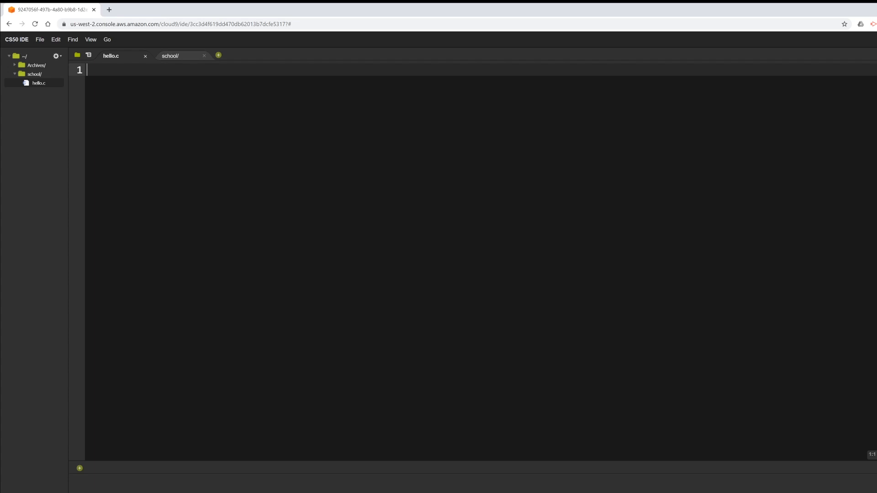
- Start a block comment with author Raymond Schenk and date 13 July 2020
{"action": "type", "text": "/*"}
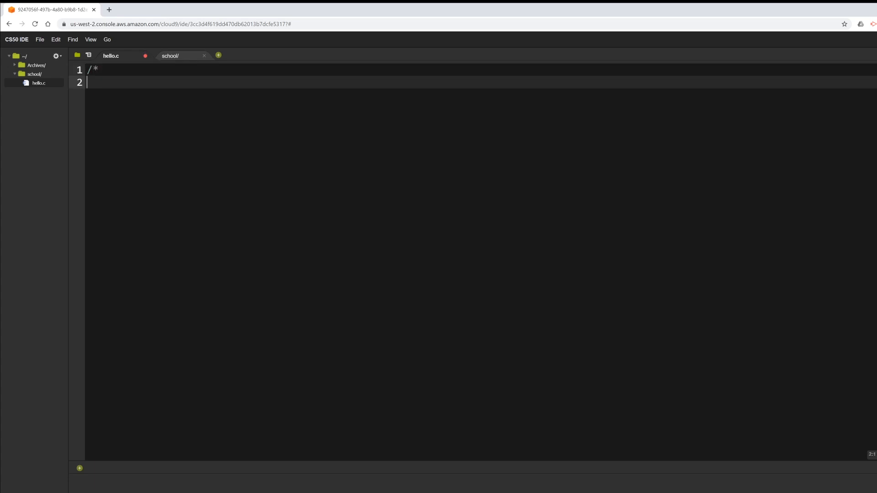
{"action": "type", "text": "Raym"}
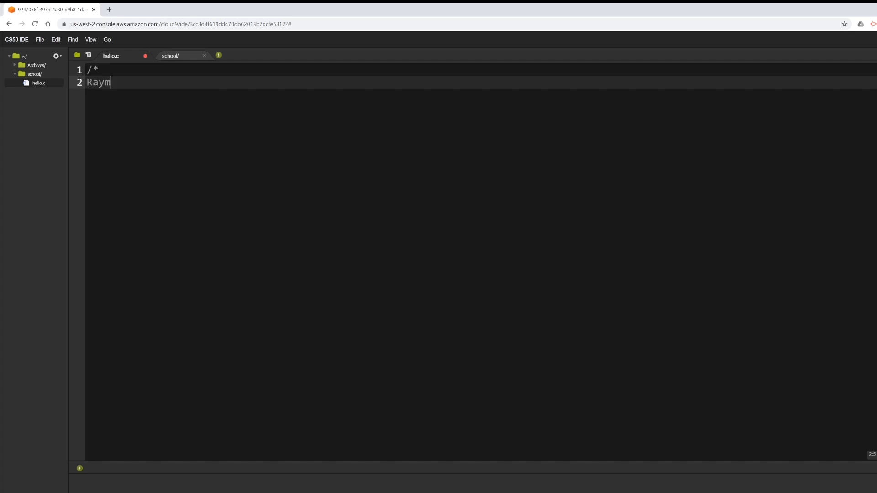
{"action": "type", "text": "ond  Schenk"}
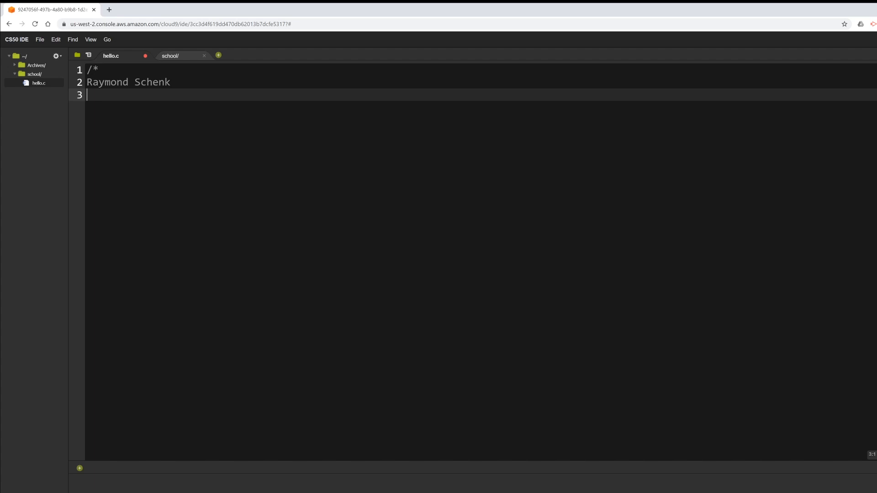
{"action": "type", "text": "13 Ju"}
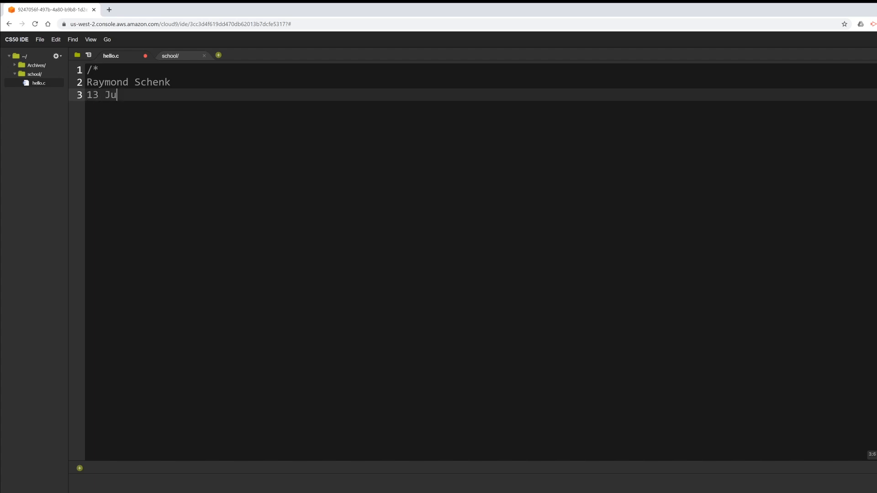
{"action": "type", "text": "ly 2020"}
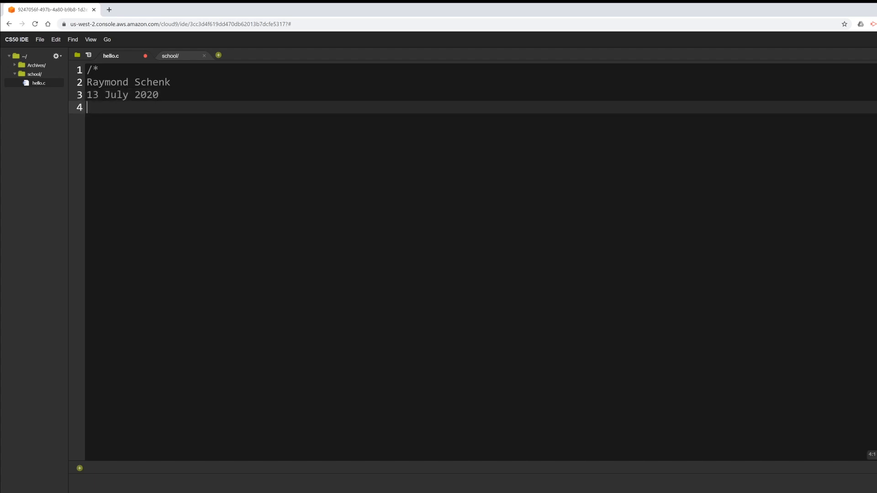
- Add Class Name, Period Number and Assignment Number lines, close the comment and leave blank lines
{"action": "type", "text": "Class Nam"}
{"action": "type", "text": "P"}
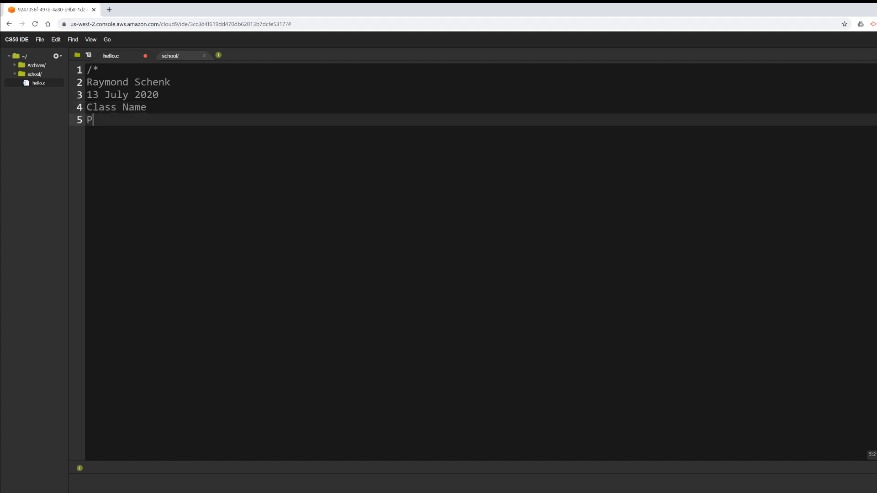
{"action": "type", "text": "eriod Numb"}
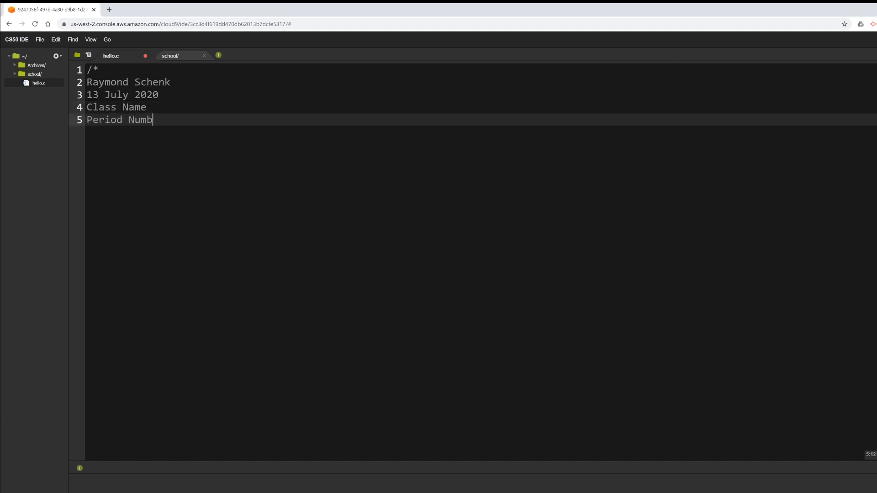
{"action": "type", "text": "er"}
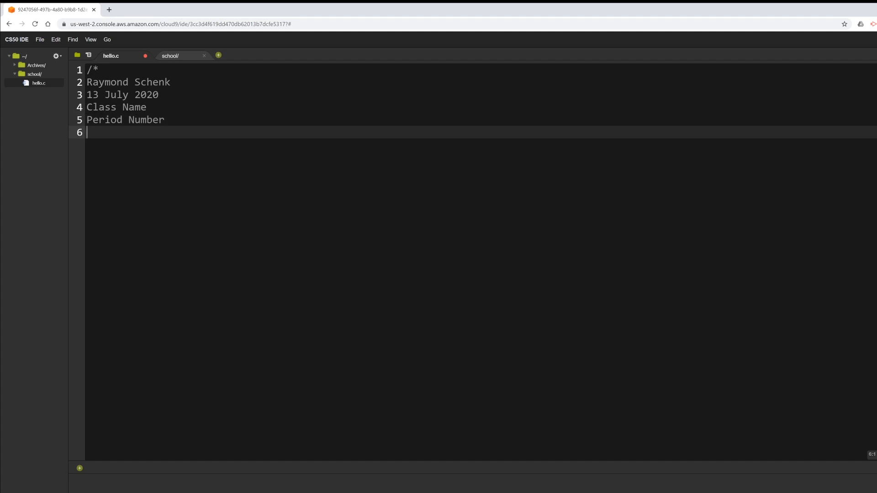
{"action": "type", "text": "Assignment"}
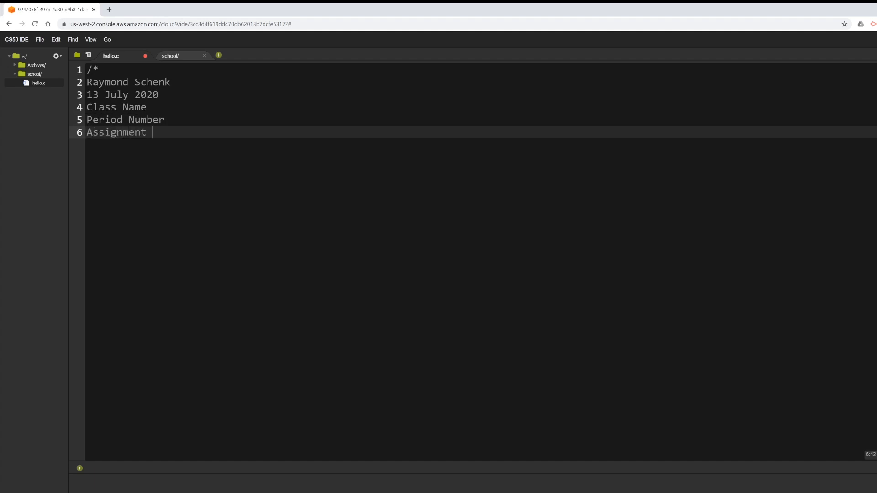
{"action": "type", "text": "Number"}
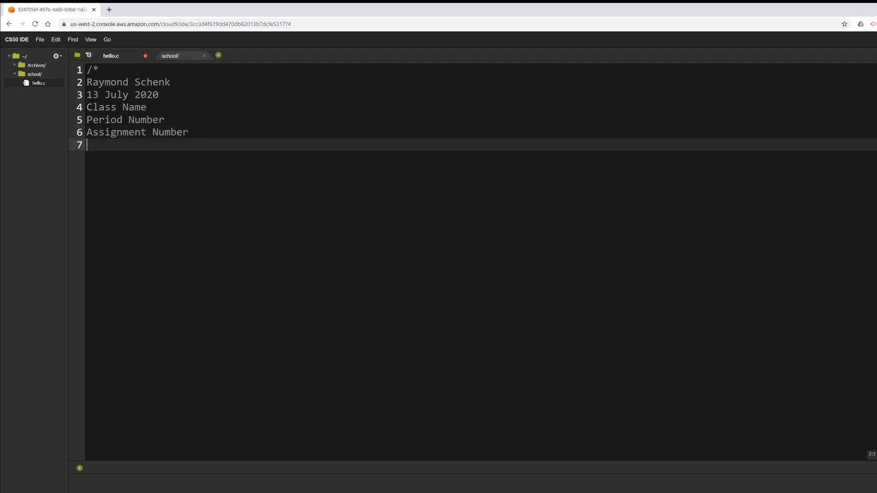
{"action": "type", "text": "*/"}
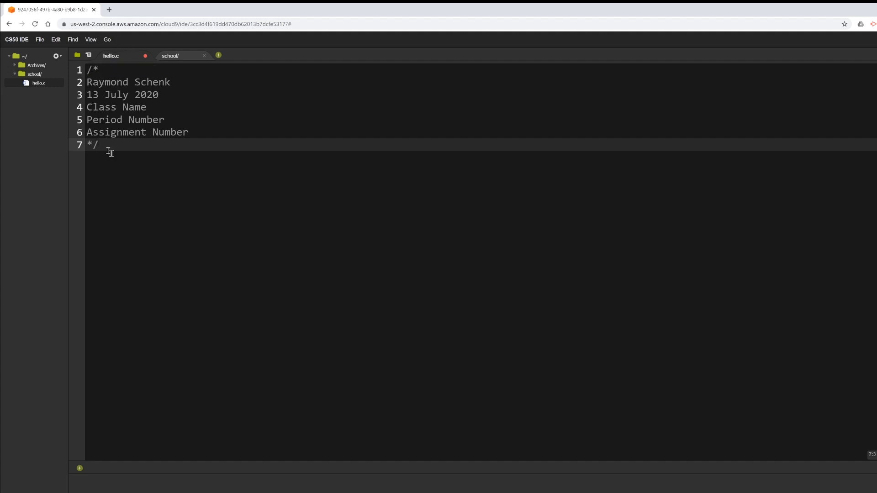
{"action": "key", "text": "Enter"}
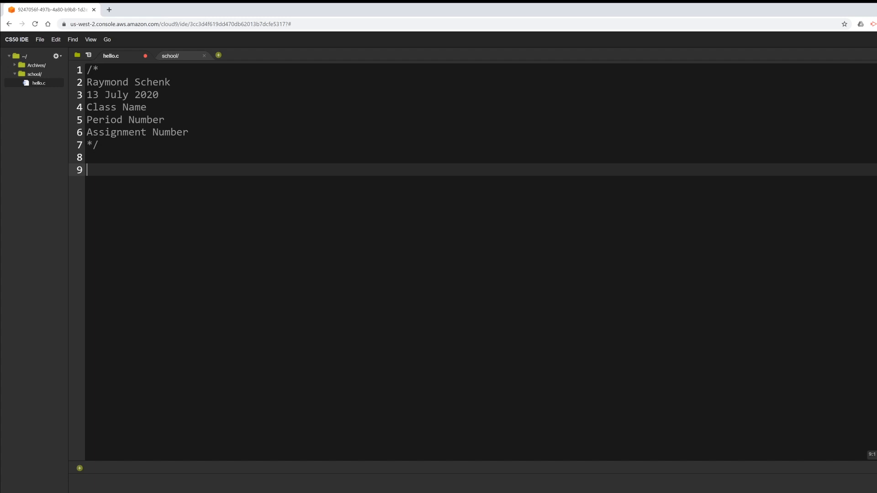
- Add a //Preprocessor Directives comment followed by #include <stdio.h>
{"action": "type", "text": "//"}
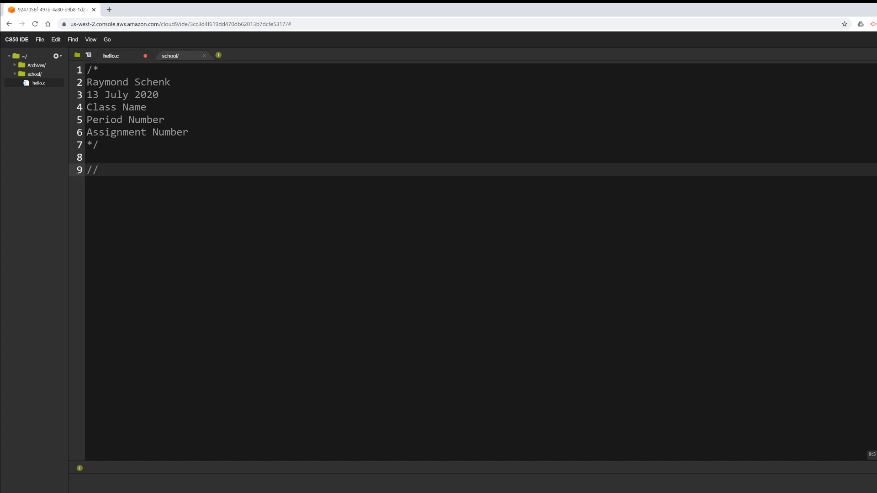
{"action": "type", "text": "Preprocessor Dri"}
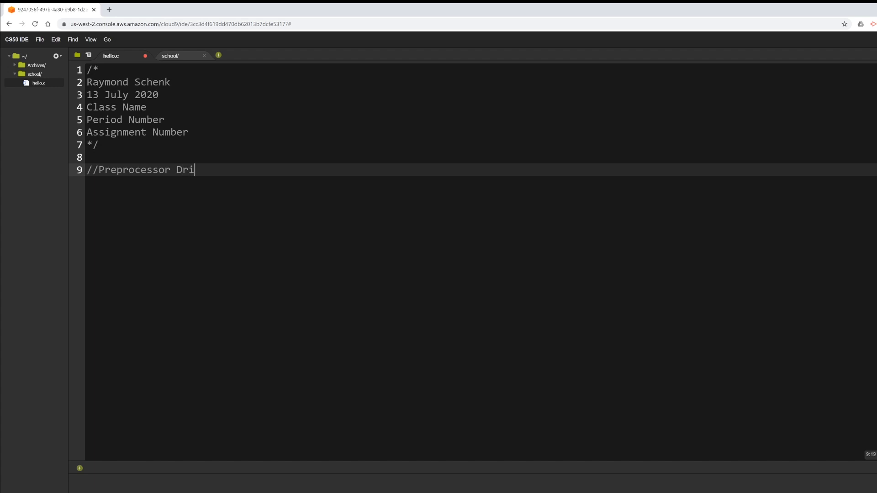
{"action": "key", "text": "Backspace"}
{"action": "type", "text": "irectives"}
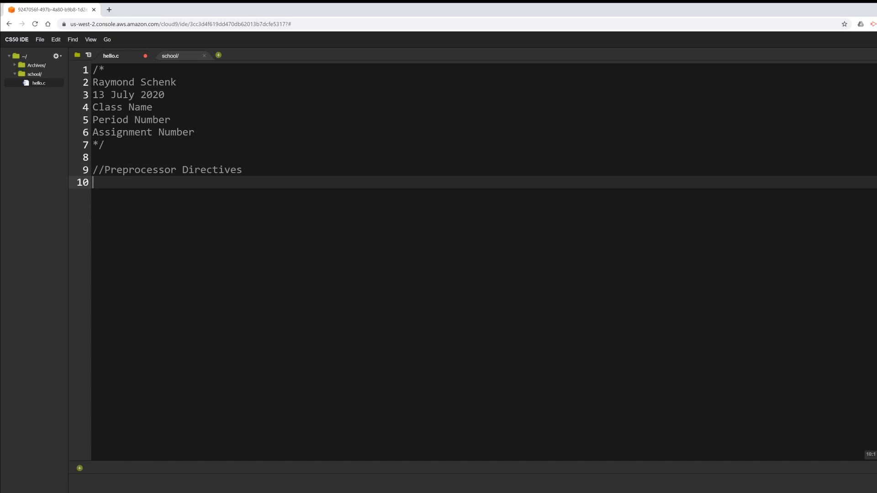
{"action": "type", "text": "#inclu"}
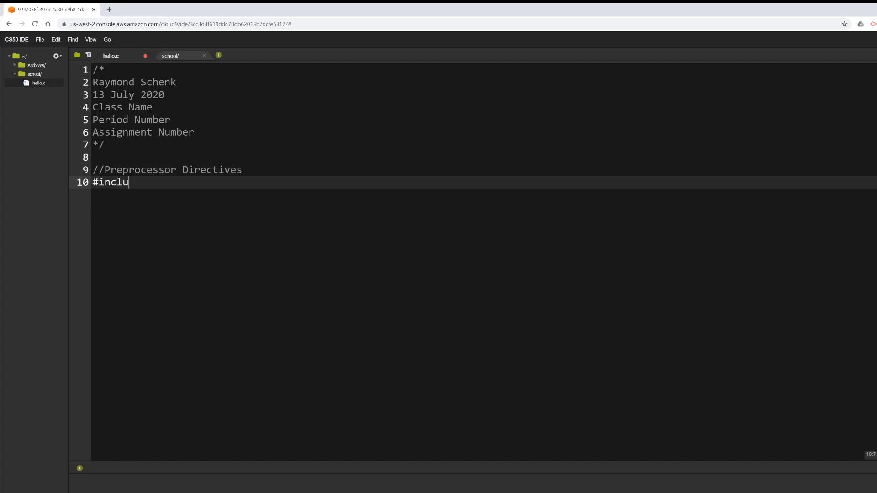
{"action": "type", "text": "de"}
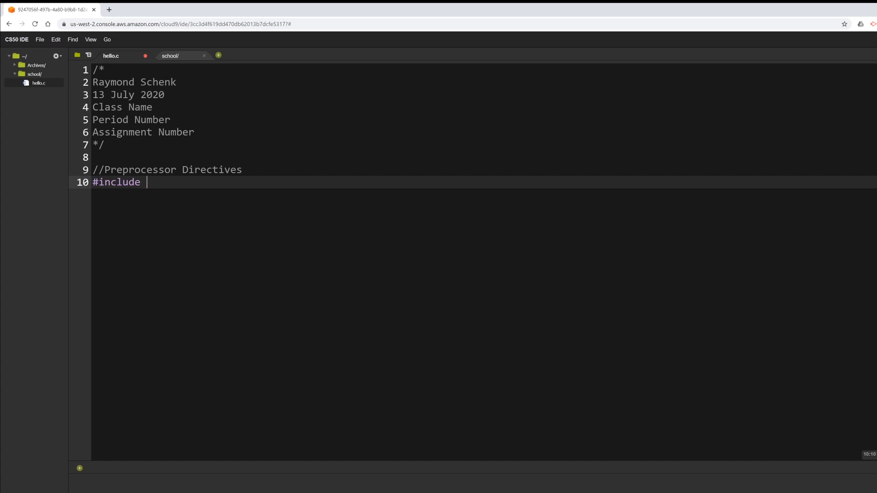
{"action": "type", "text": "<s"}
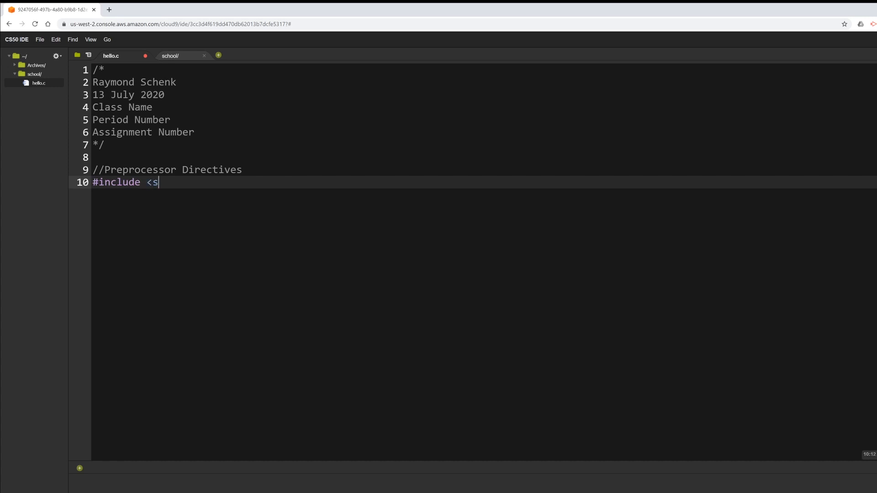
{"action": "type", "text": "td"}
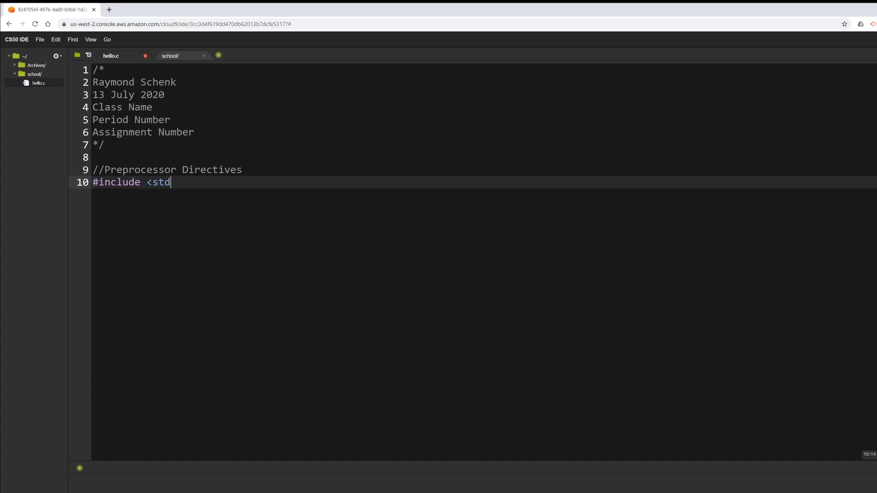
{"action": "type", "text": "io"}
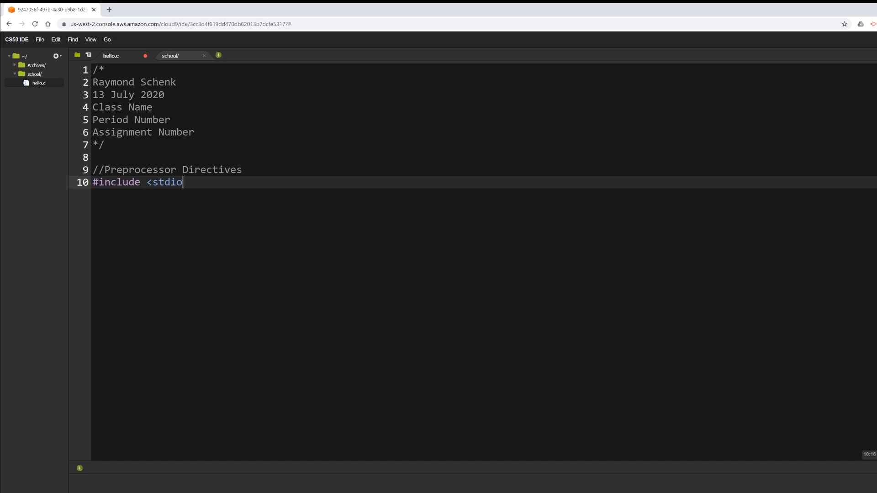
{"action": "type", "text": ".h>"}
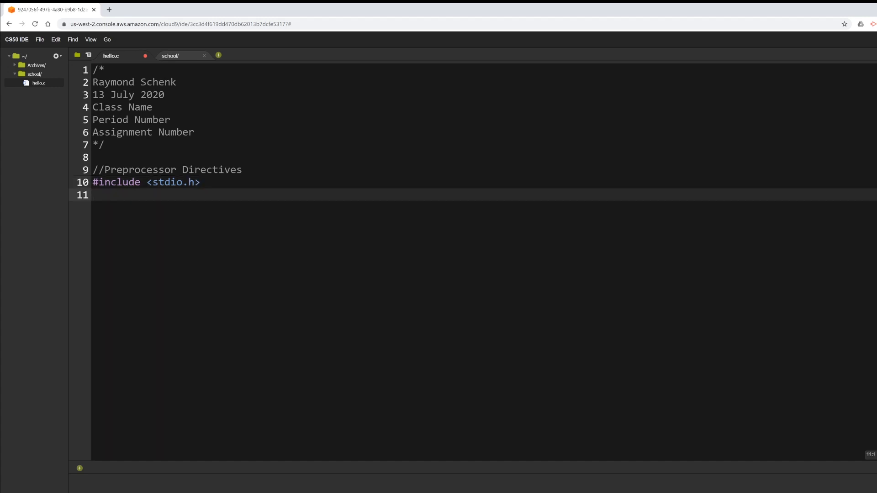
- Include cs50.h and string.h beneath stdio.h, leaving blank space after them
{"action": "type", "text": "#"}
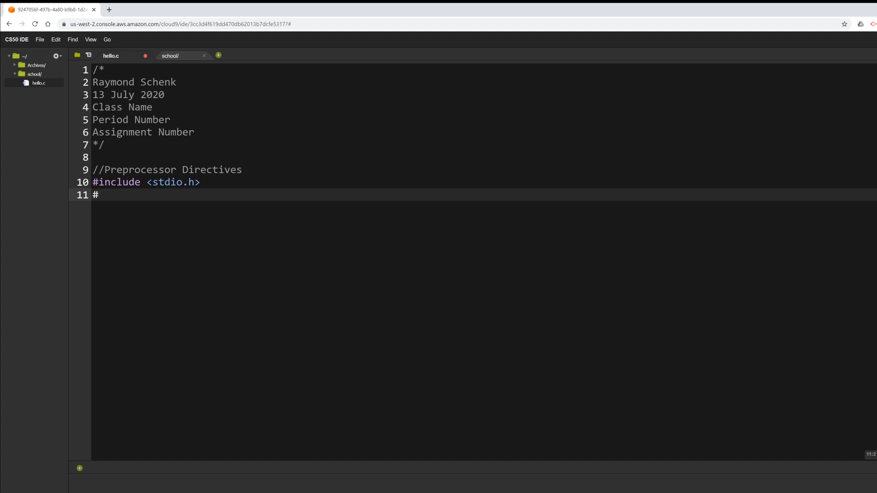
{"action": "type", "text": "in"}
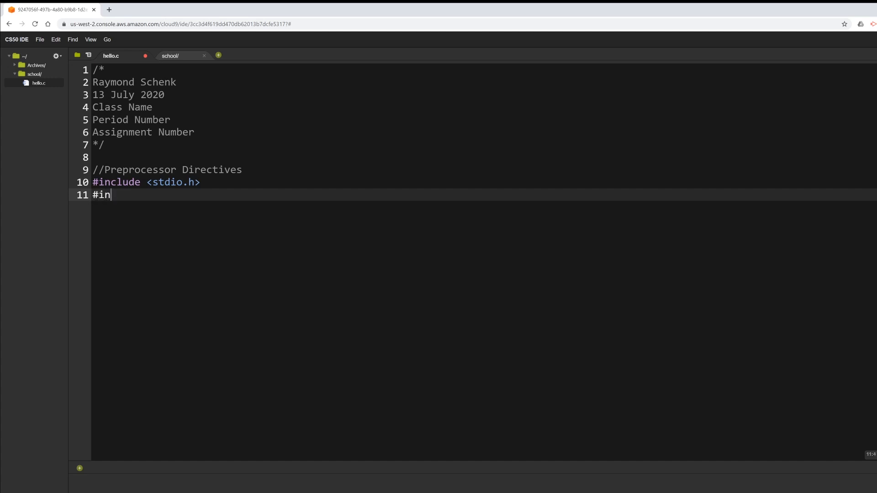
{"action": "type", "text": "cl"}
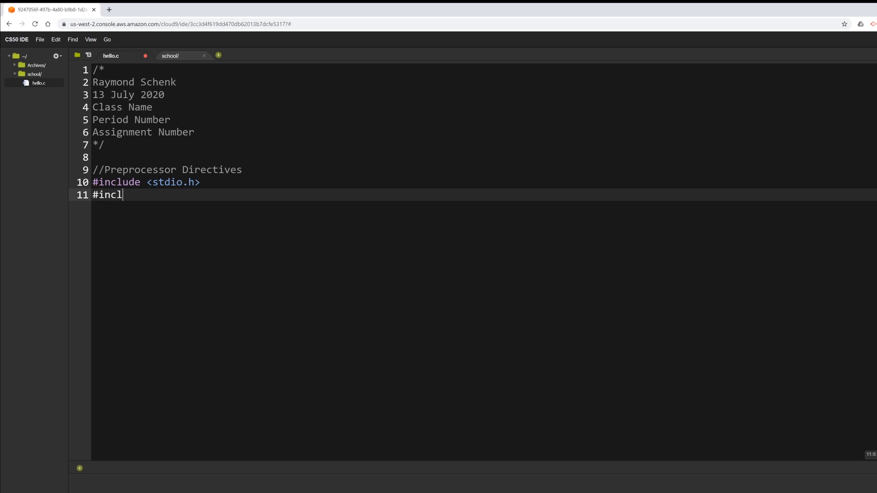
{"action": "type", "text": "ude"}
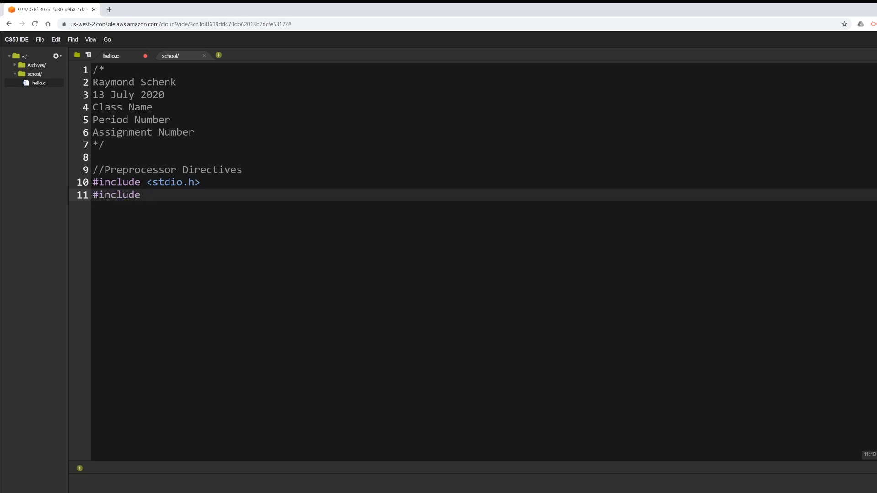
{"action": "type", "text": "<"}
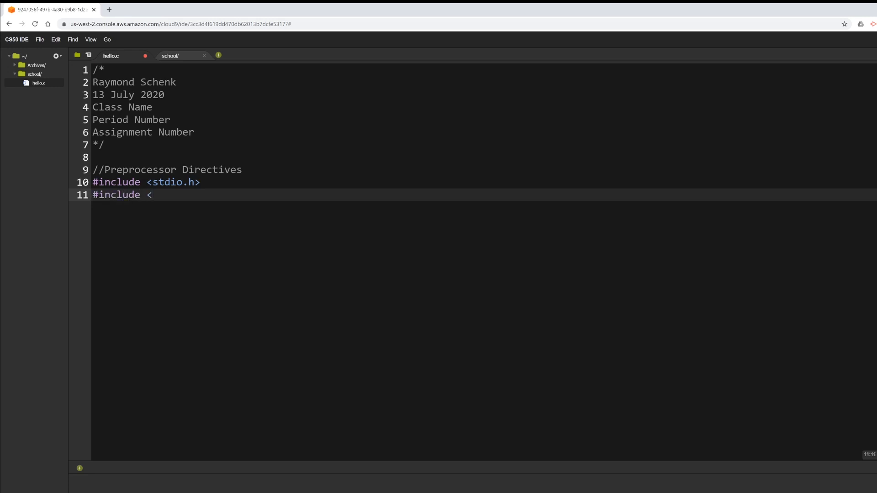
{"action": "type", "text": "cs50"}
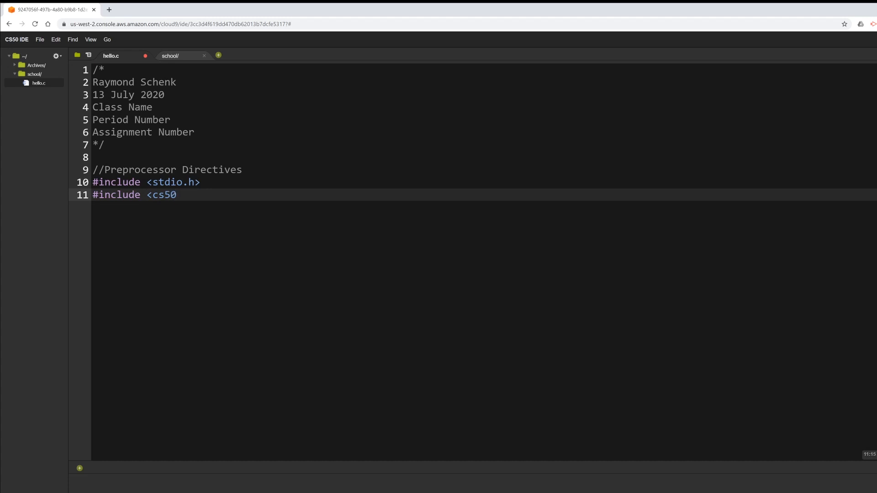
{"action": "type", "text": ".h>"}
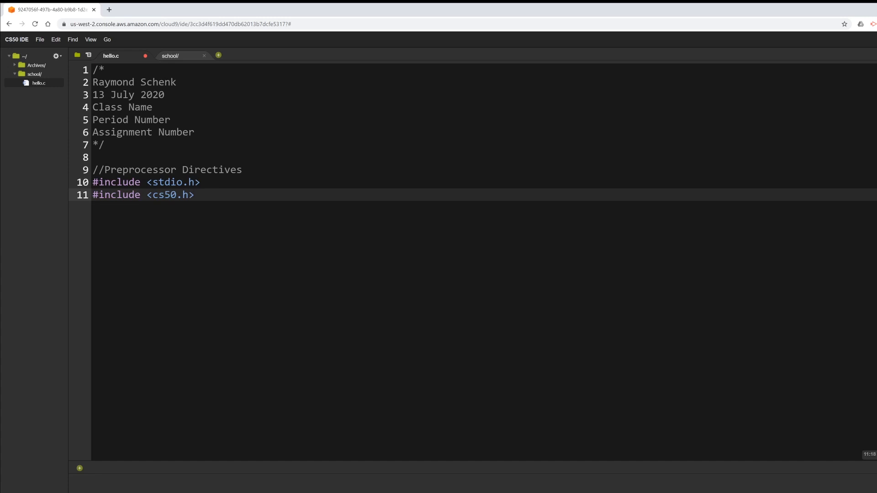
{"action": "key", "text": "Enter"}
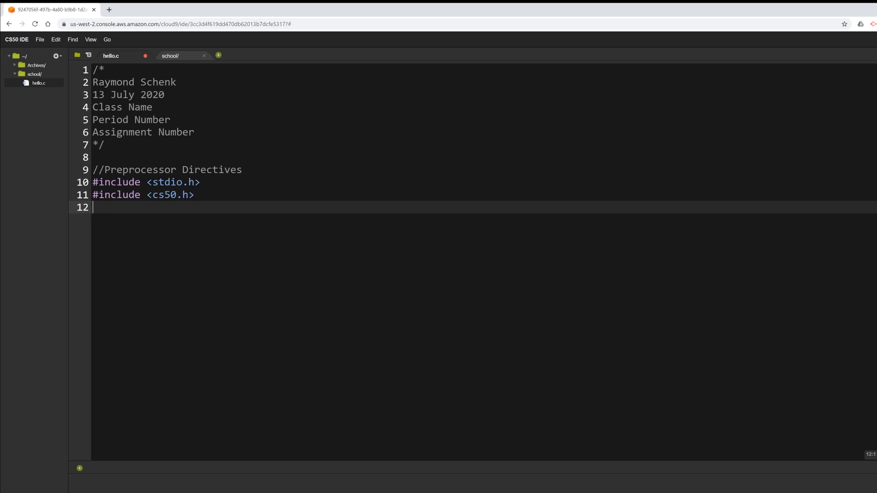
{"action": "type", "text": "#incl"}
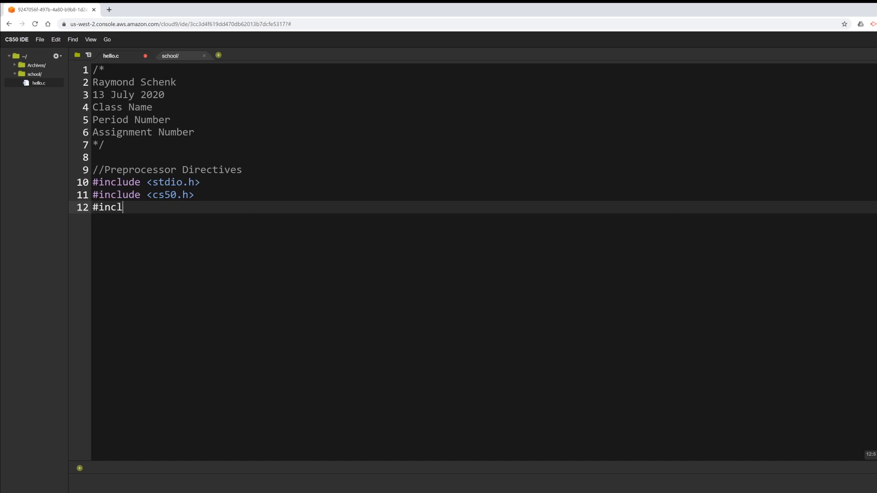
{"action": "type", "text": "ude <s"}
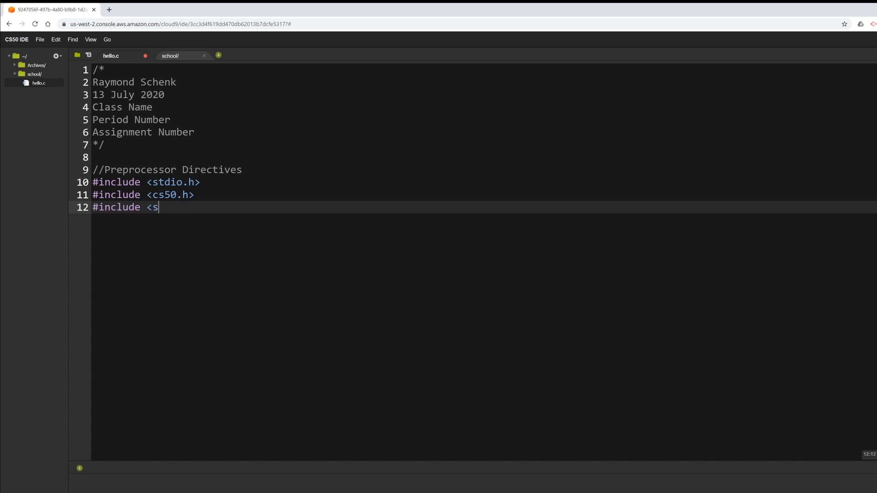
{"action": "type", "text": "tring.h>"}
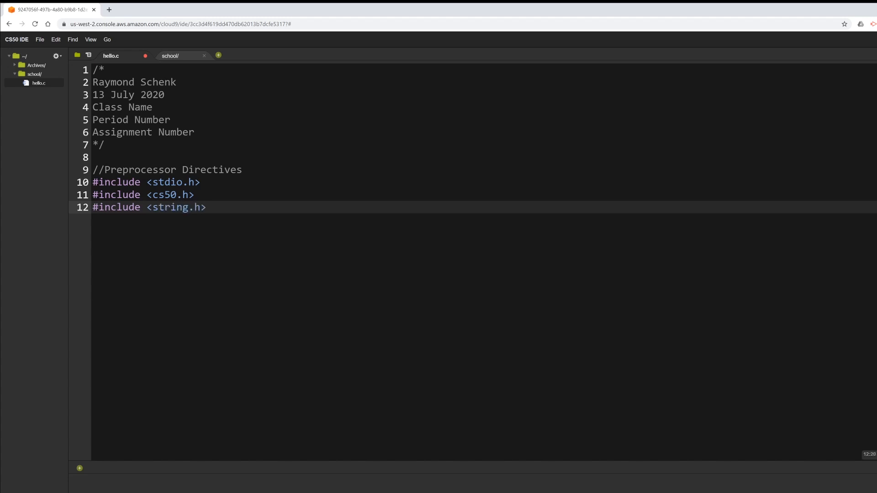
{"action": "key", "text": "Enter"}
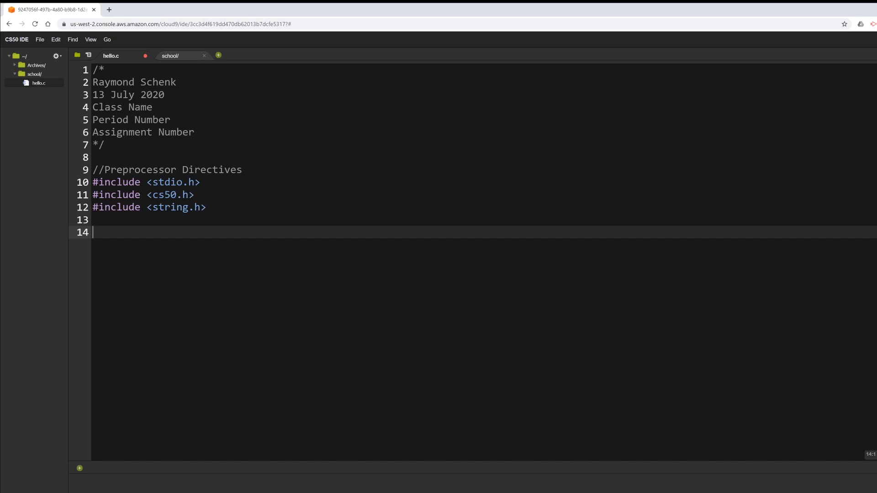
- Write a //Main method comment and an empty int main(void) block, starting a print statement inside
{"action": "type", "text": "//M"}
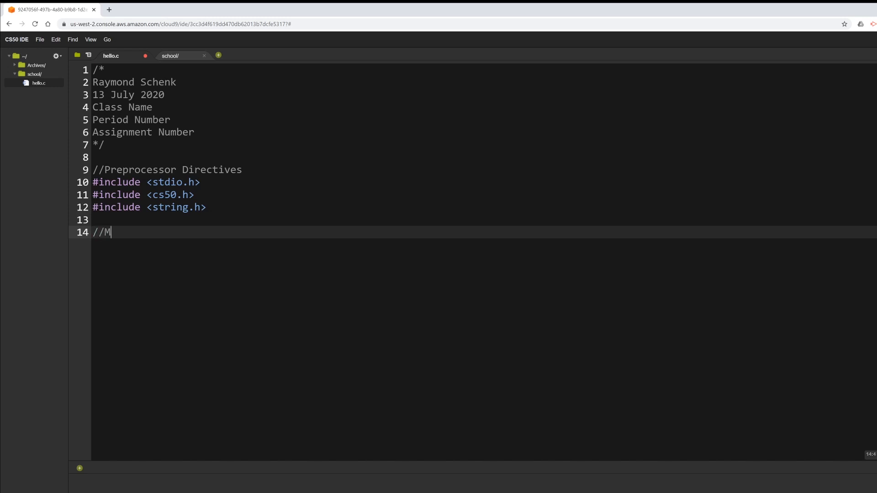
{"action": "type", "text": "ain method"}
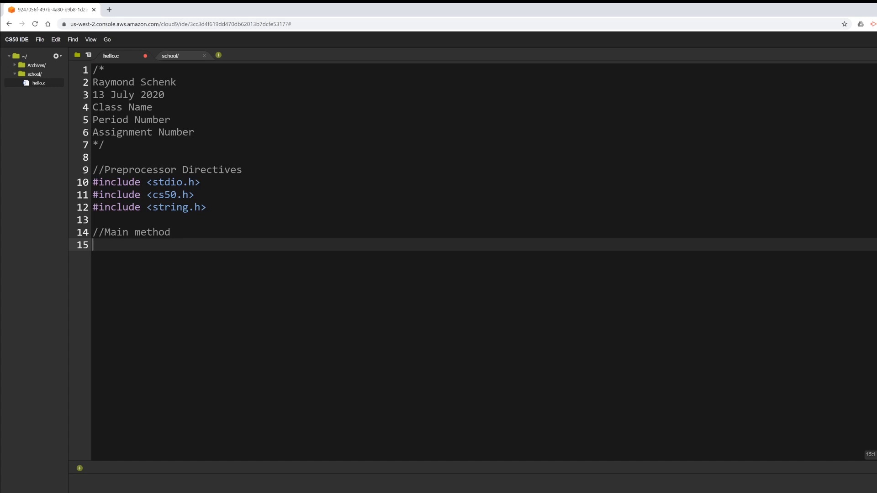
{"action": "type", "text": "int"}
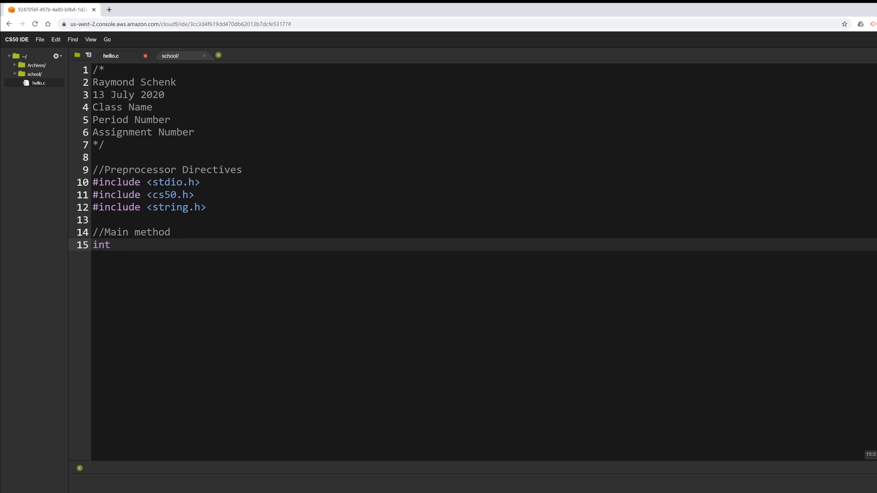
{"action": "type", "text": "main(voi"}
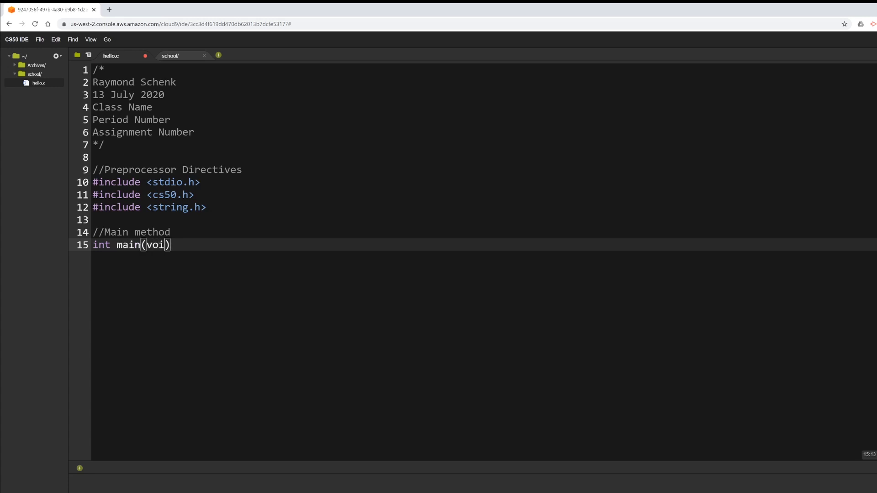
{"action": "type", "text": "d"}
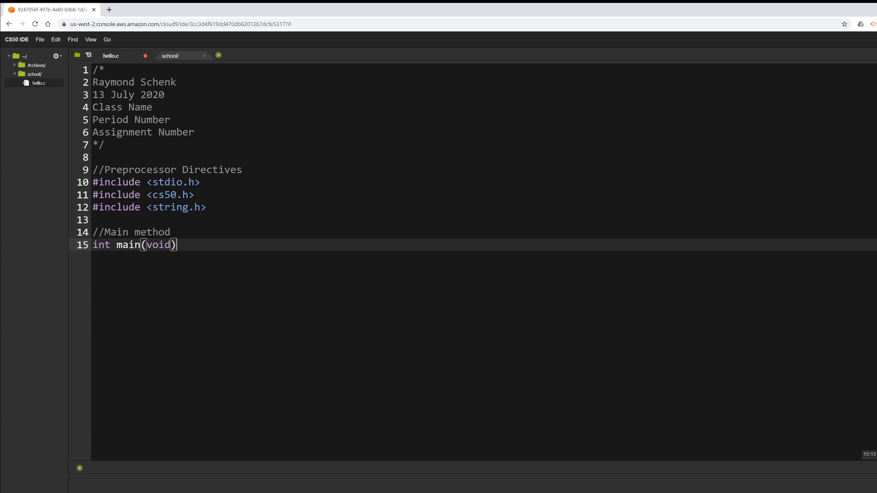
{"action": "type", "text": "{"}
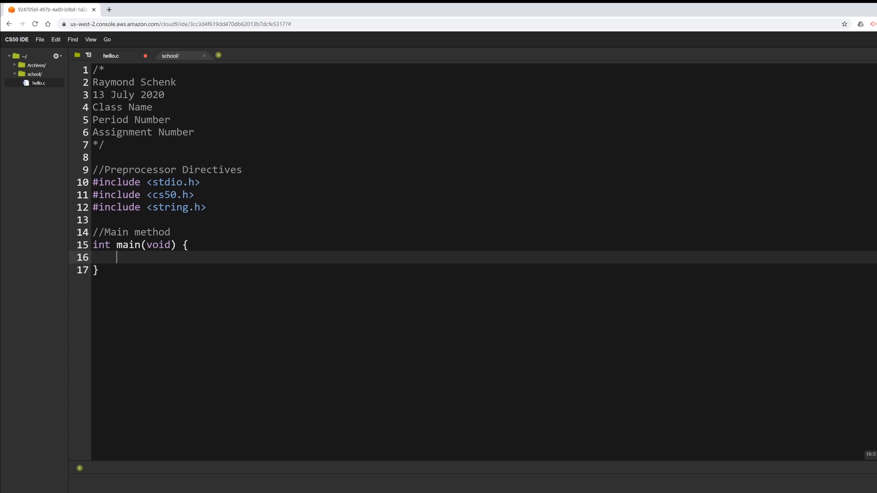
{"action": "key", "text": "Enter"}
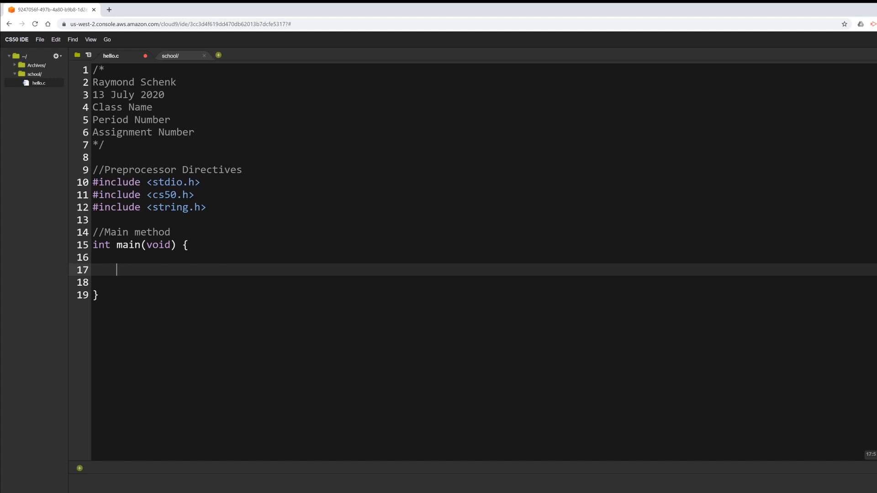
{"action": "type", "text": "print"}
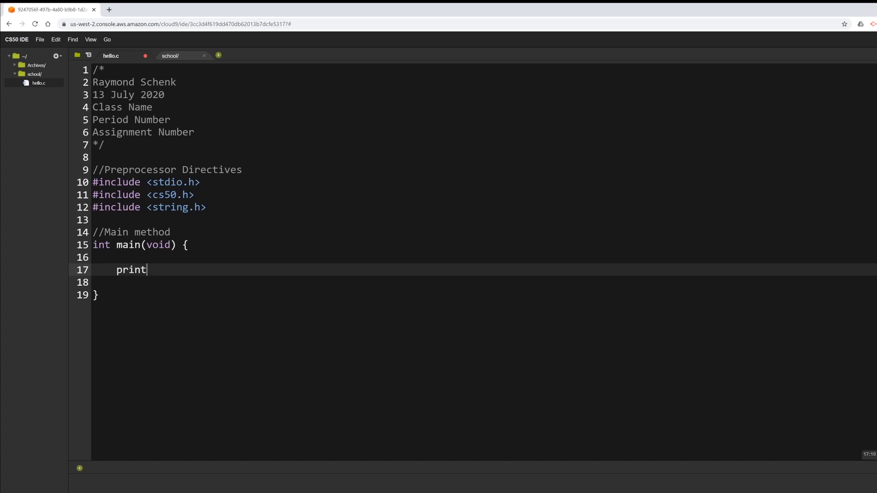
- Write printf("Hello, world!"); inside main
{"action": "type", "text": "f"}
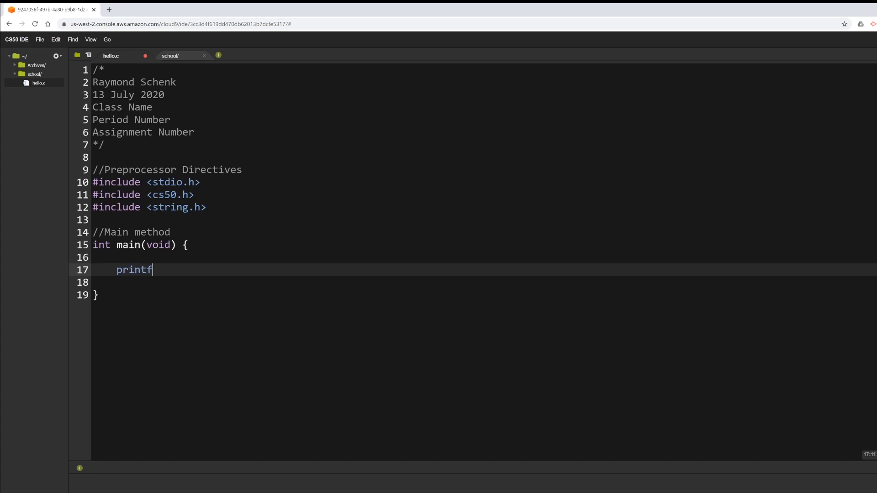
{"action": "type", "text": "()"}
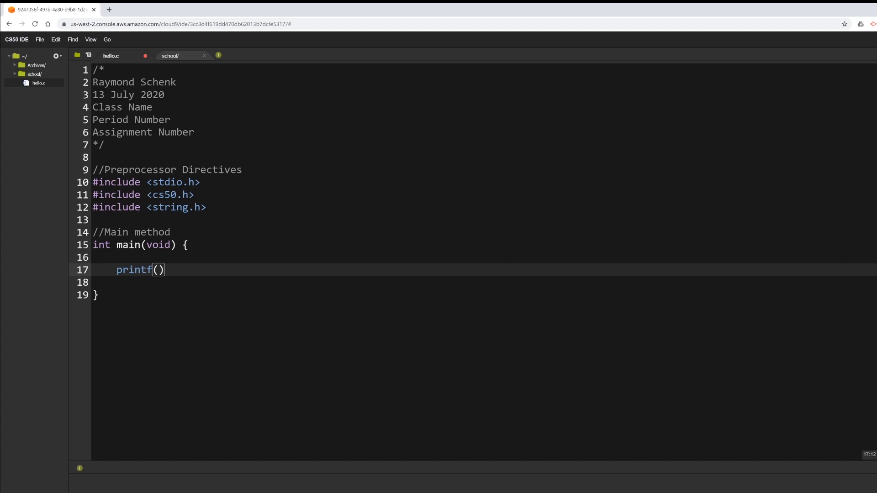
{"action": "type", "text": "\"Hel"}
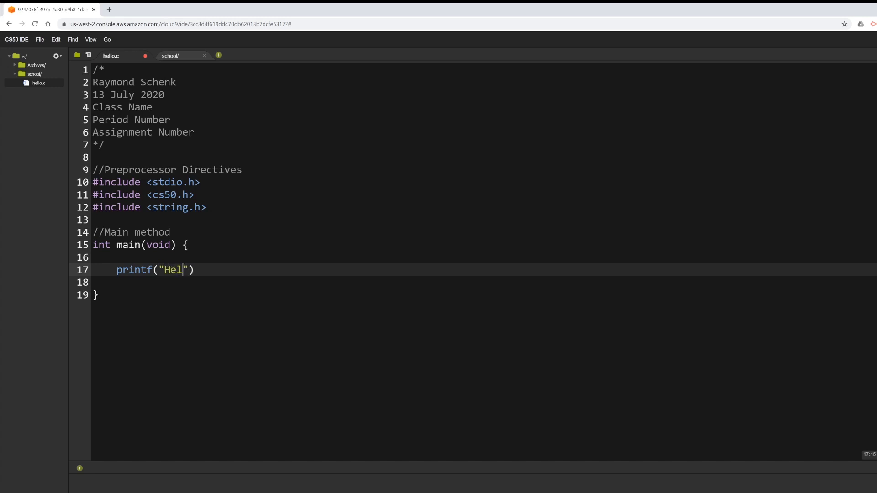
{"action": "type", "text": "lo, world"}
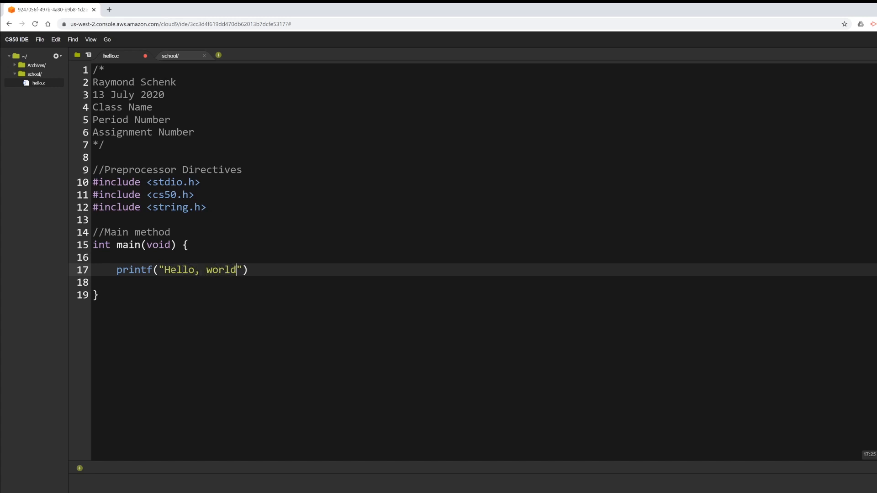
{"action": "type", "text": "!"}
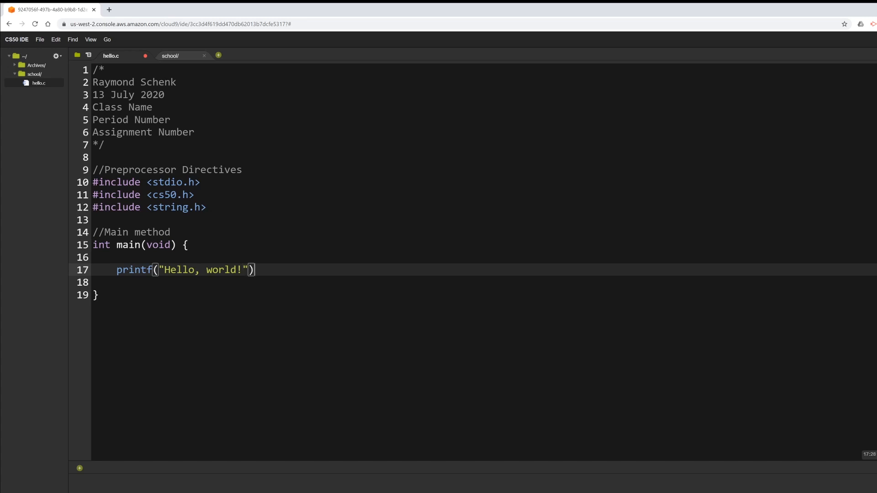
{"action": "type", "text": ";"}
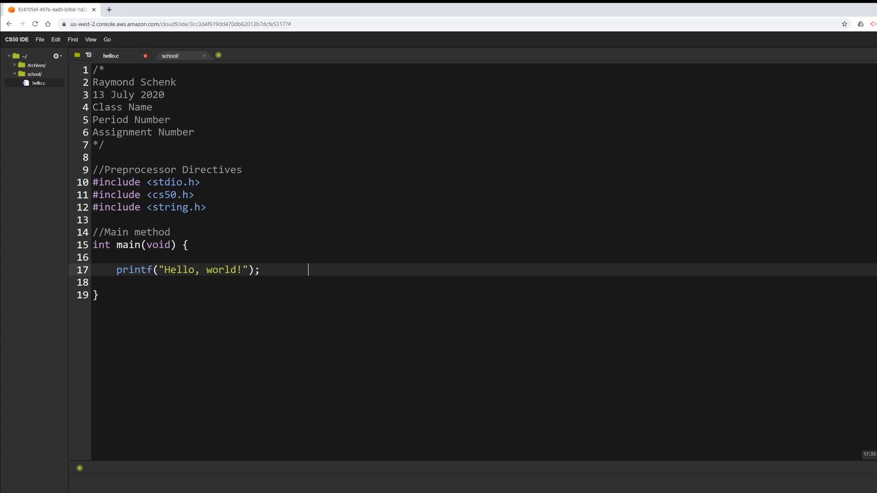
- Add the trailing inline comment //Just saying hi
{"action": "type", "text": "/"}
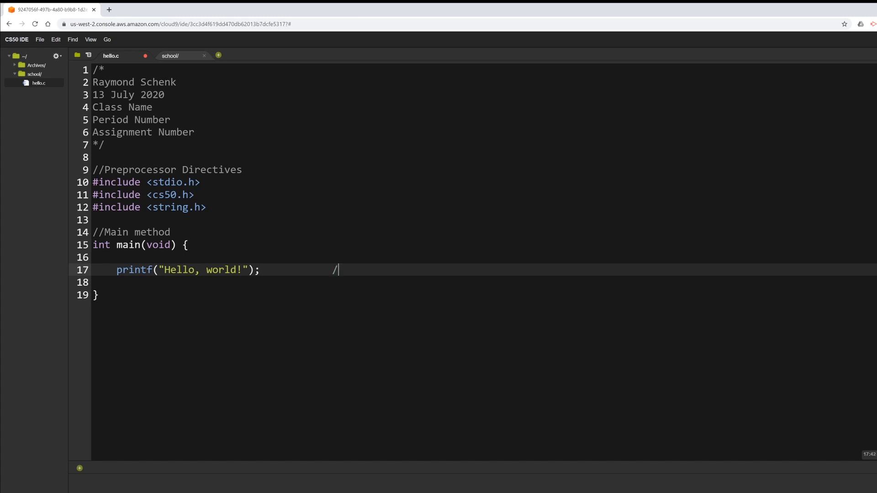
{"action": "type", "text": "/"}
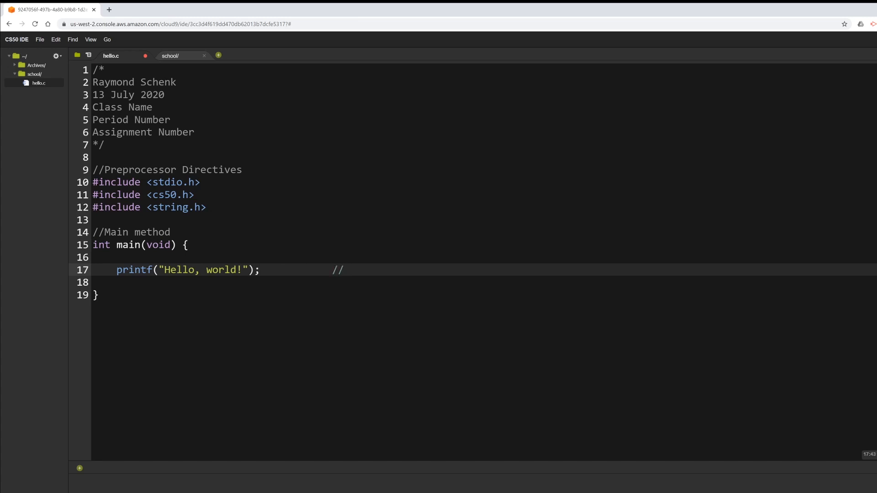
{"action": "type", "text": "Just sayin"}
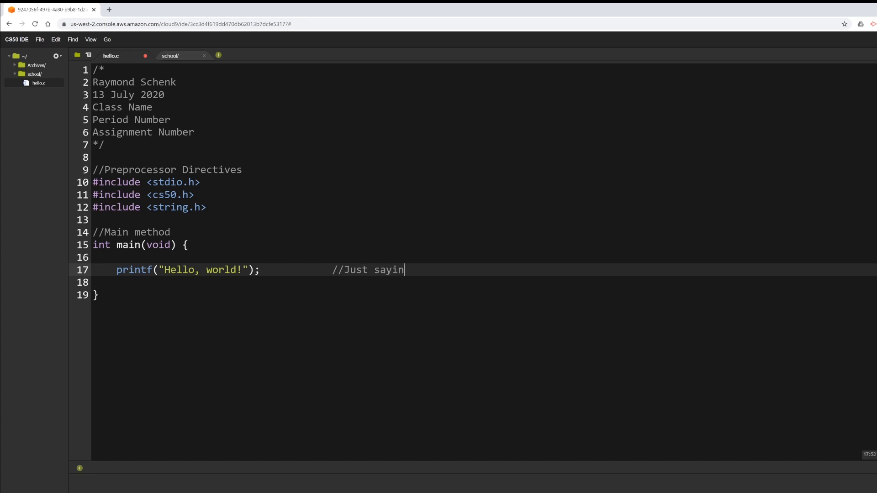
{"action": "type", "text": "g hi"}
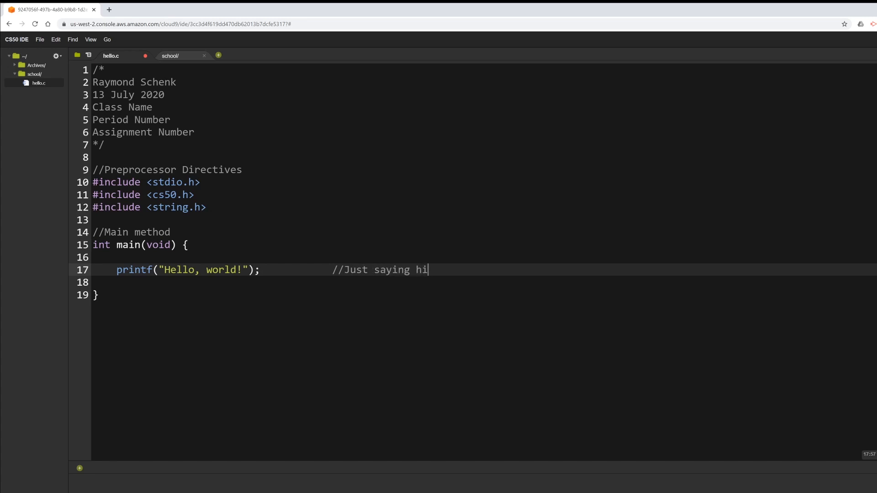
{"action": "mouse_move", "coordinate": [196, 157]}
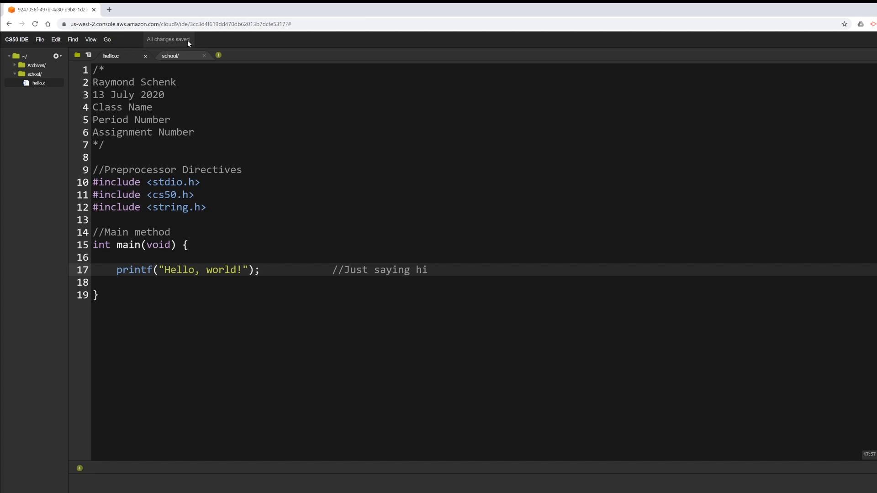
{"action": "mouse_move", "coordinate": [148, 199]}
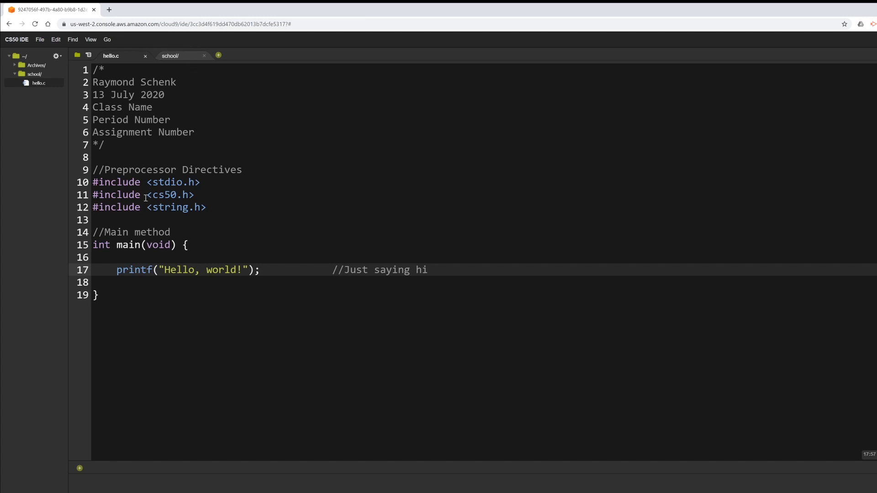
- Save hello.c from the File menu and switch to the school terminal tab
{"action": "left_click", "coordinate": [40, 39]}
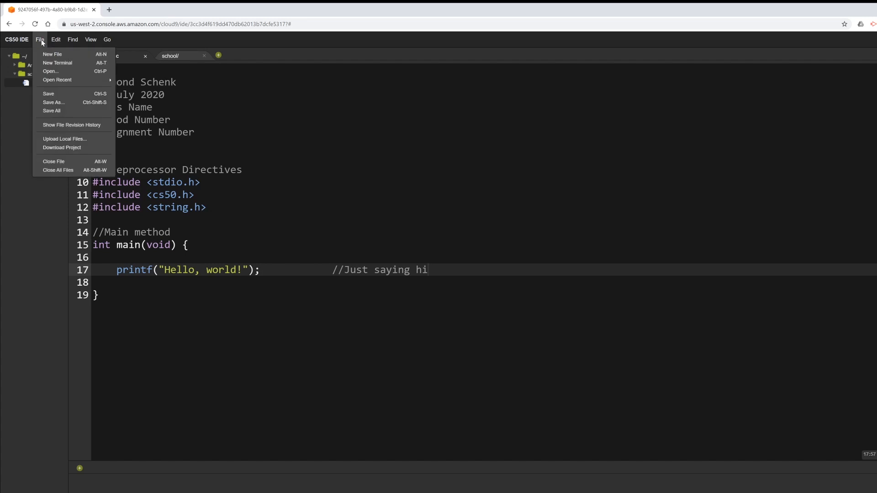
{"action": "mouse_move", "coordinate": [49, 93]}
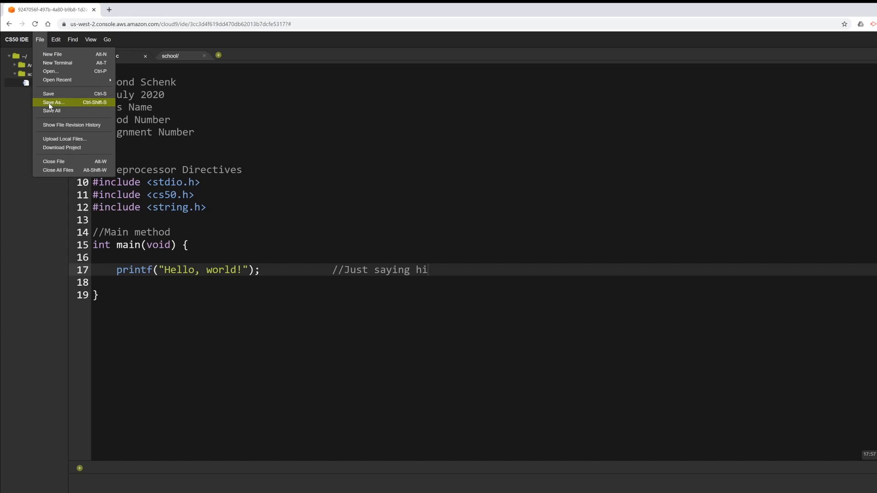
{"action": "left_click", "coordinate": [72, 39]}
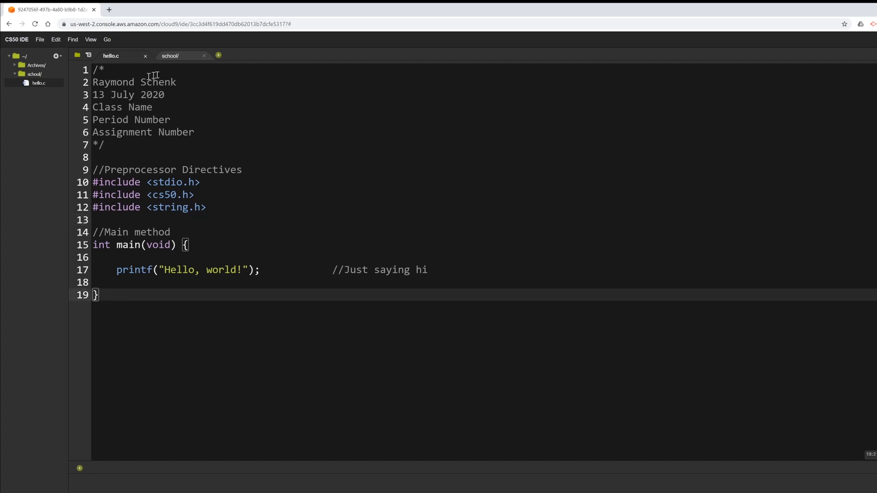
{"action": "left_click", "coordinate": [170, 56]}
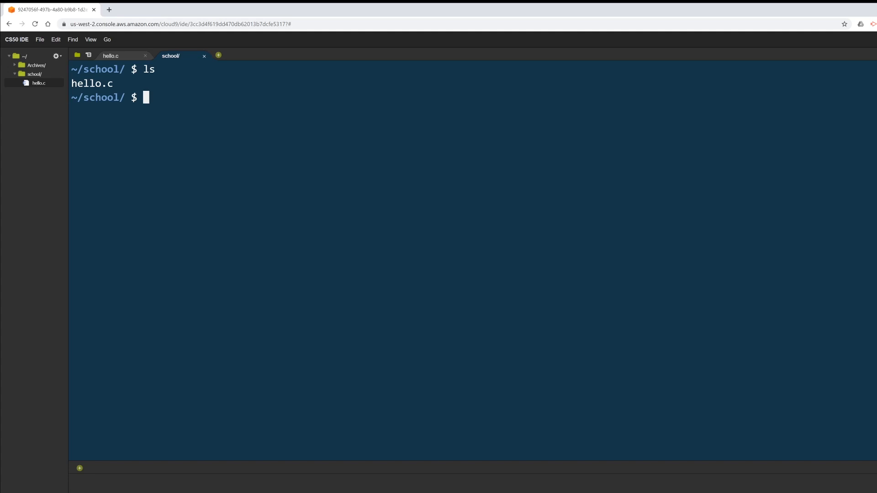
- Compile with make hello and list the folder to see the hello executable beside hello.c
{"action": "type", "text": "make"}
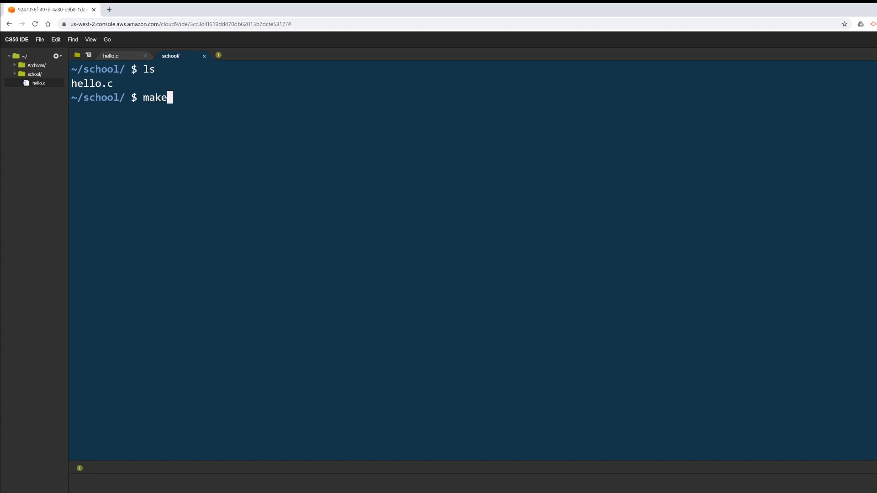
{"action": "type", "text": "hw"}
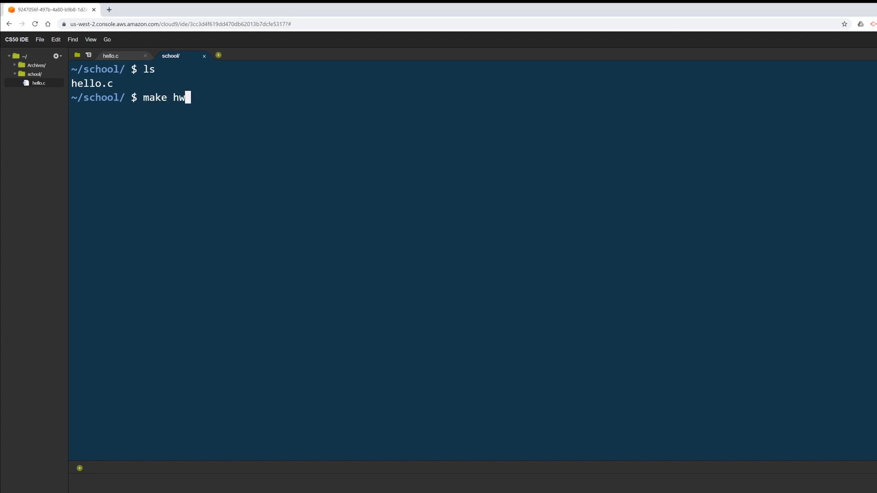
{"action": "type", "text": "ello"}
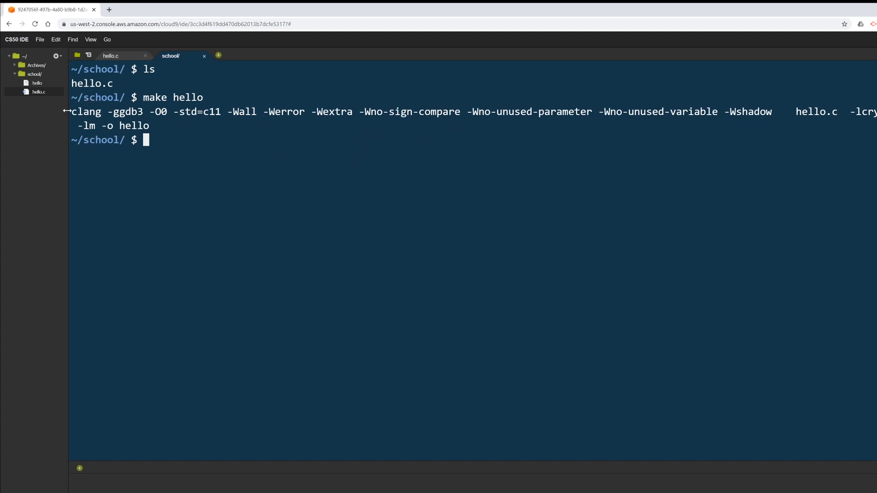
{"action": "double_click", "coordinate": [86, 111]}
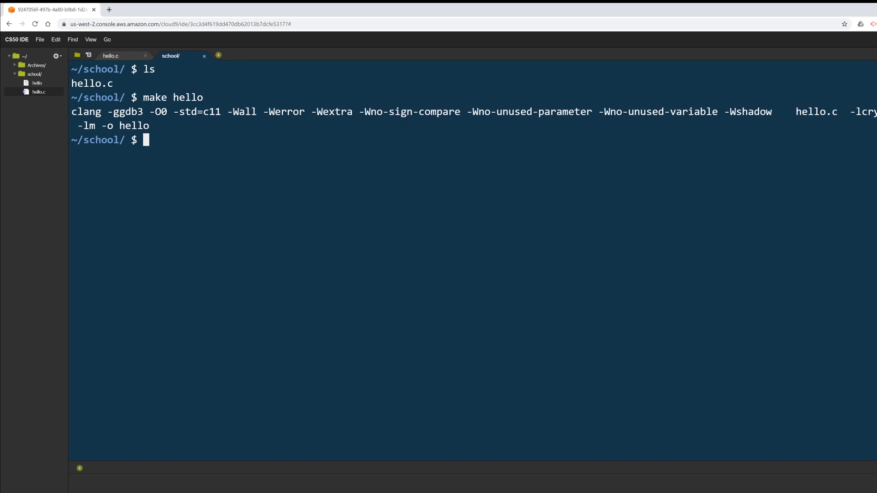
{"action": "type", "text": "ls"}
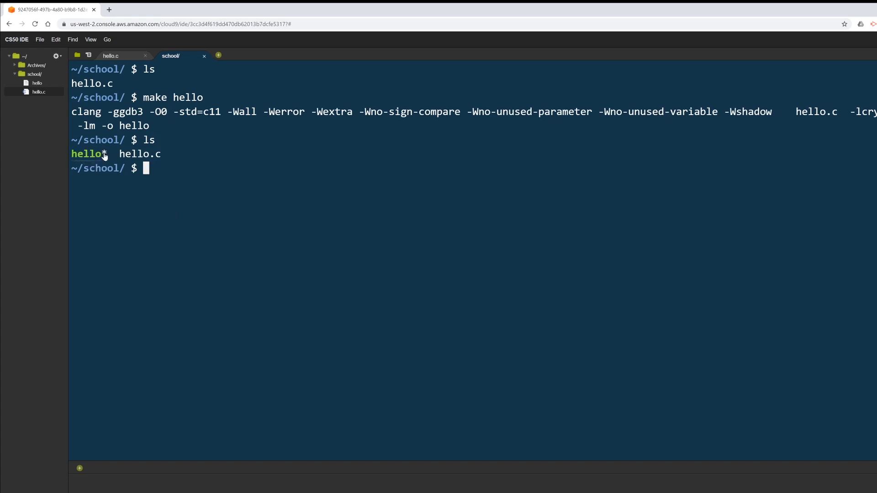
{"action": "mouse_move", "coordinate": [104, 155]}
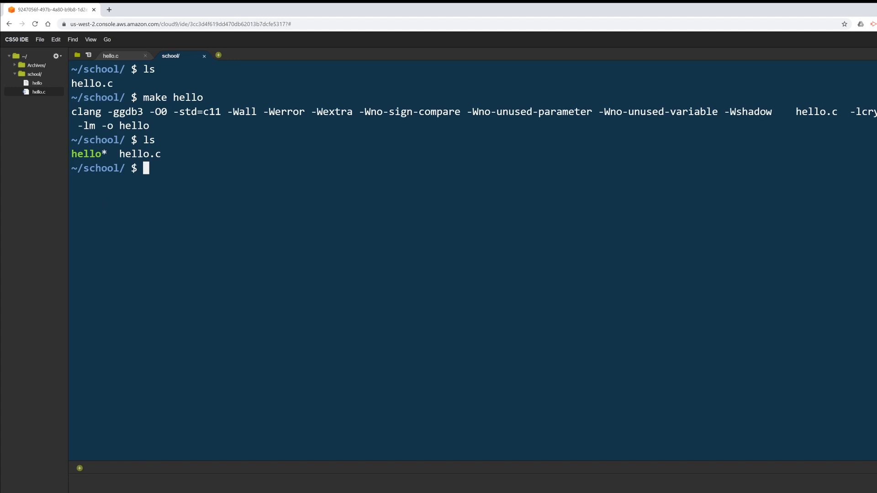
- Run bare hello (not found), then ./hello printing Hello, world!, and return to hello.c
{"action": "type", "text": "hello"}
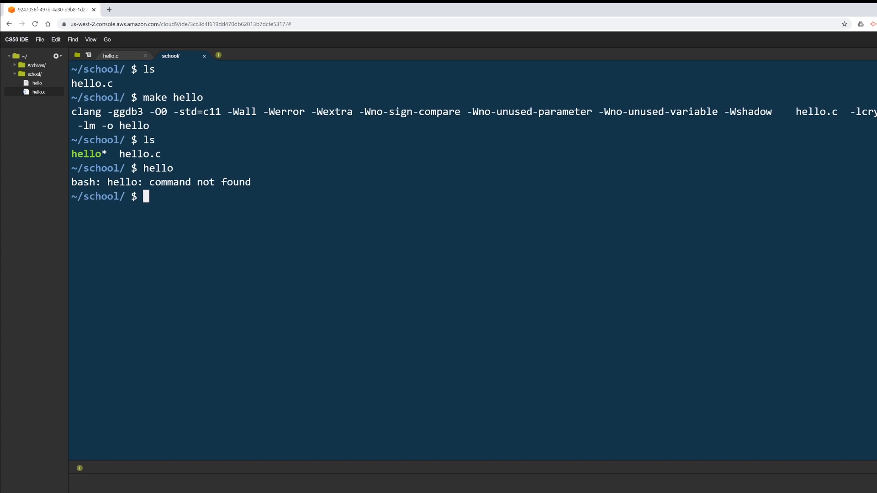
{"action": "type", "text": "./"}
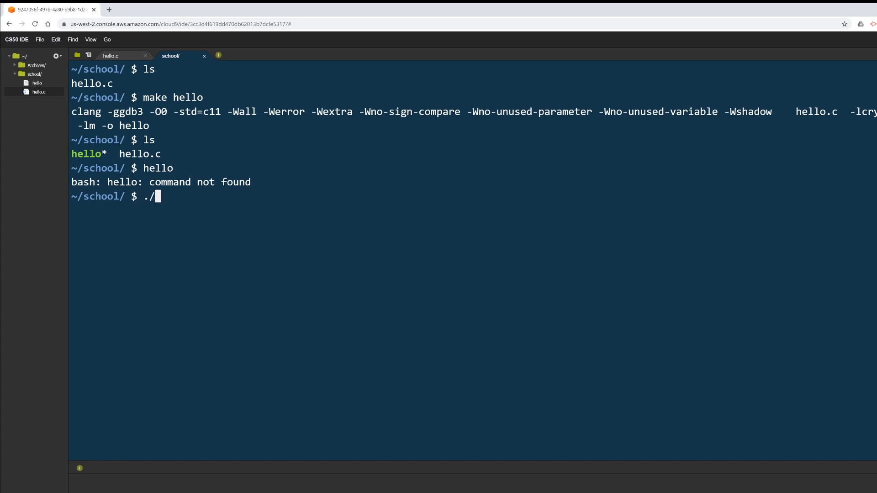
{"action": "type", "text": "he"}
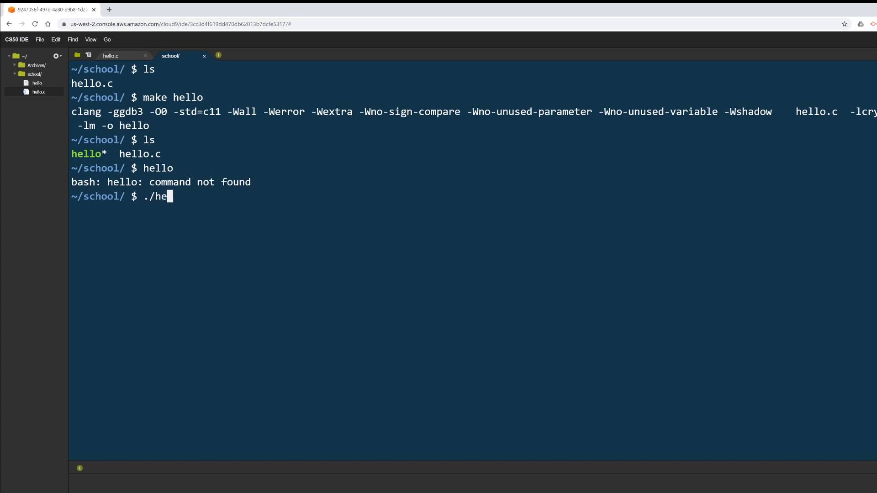
{"action": "type", "text": "llo"}
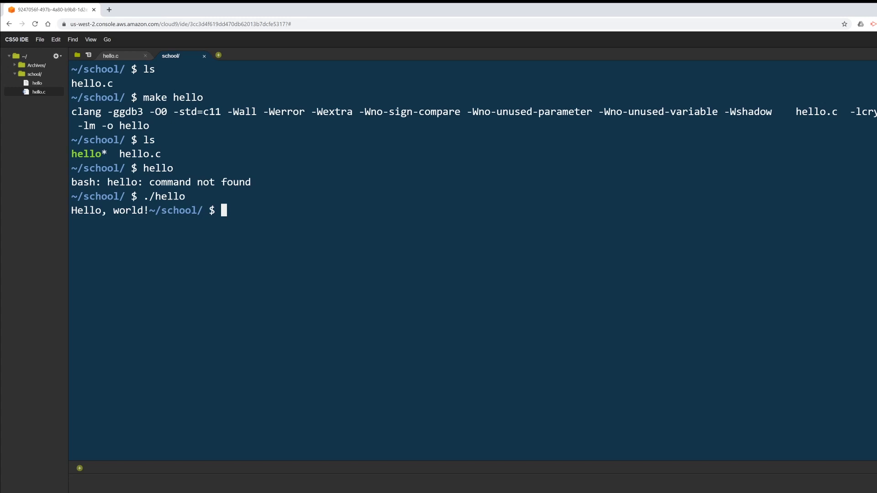
{"action": "mouse_move", "coordinate": [124, 213]}
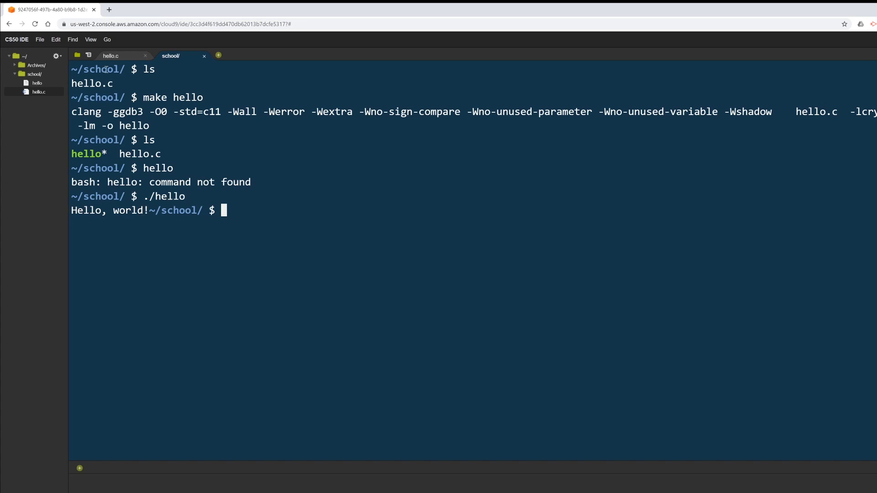
{"action": "left_click", "coordinate": [111, 56]}
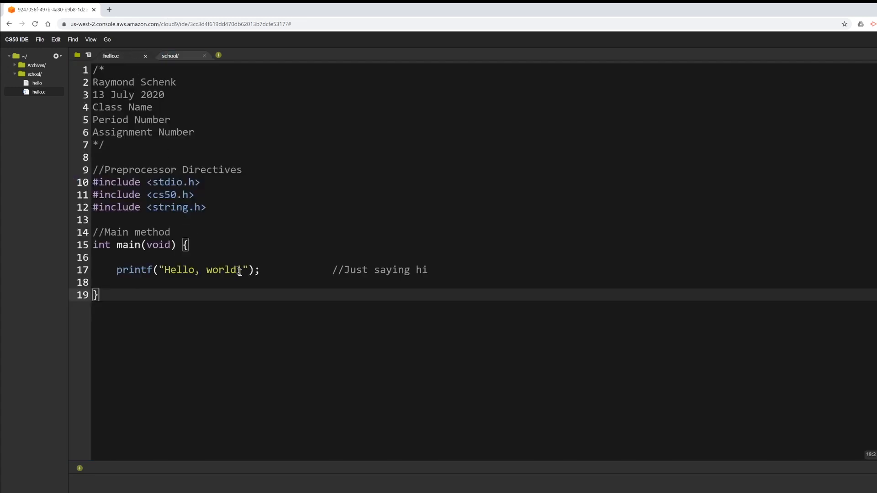
- End the printf string with !\n so the greeting gets a newline
{"action": "type", "text": "!"}
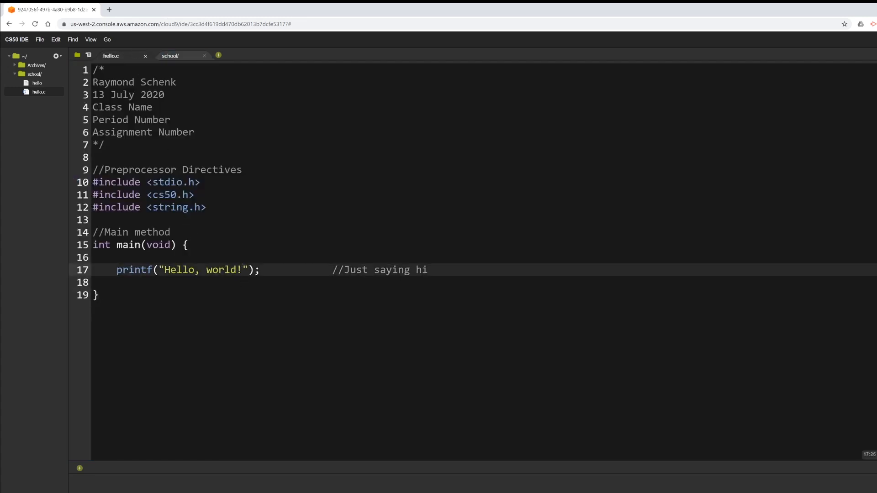
{"action": "type", "text": "\\"}
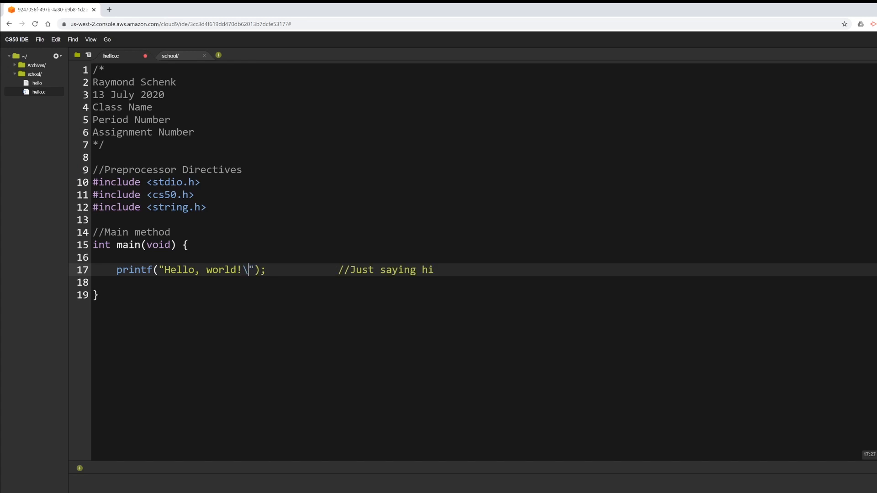
{"action": "type", "text": "n"}
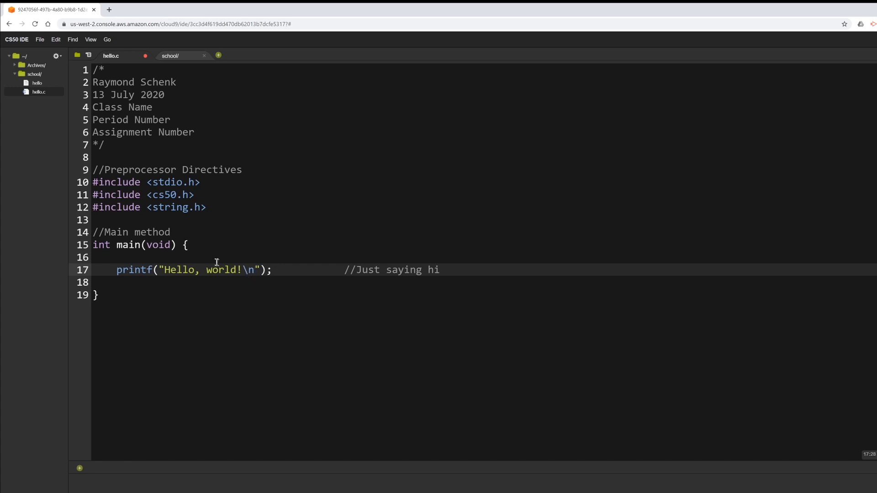
- Rerun ./hello in the terminal; output still runs into the prompt since it wasn't recompiled
{"action": "left_click", "coordinate": [171, 56]}
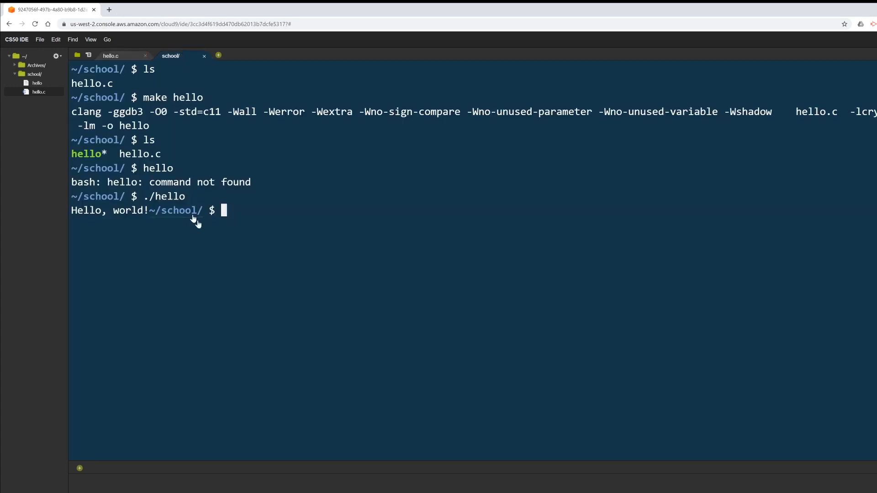
{"action": "type", "text": "./hello"}
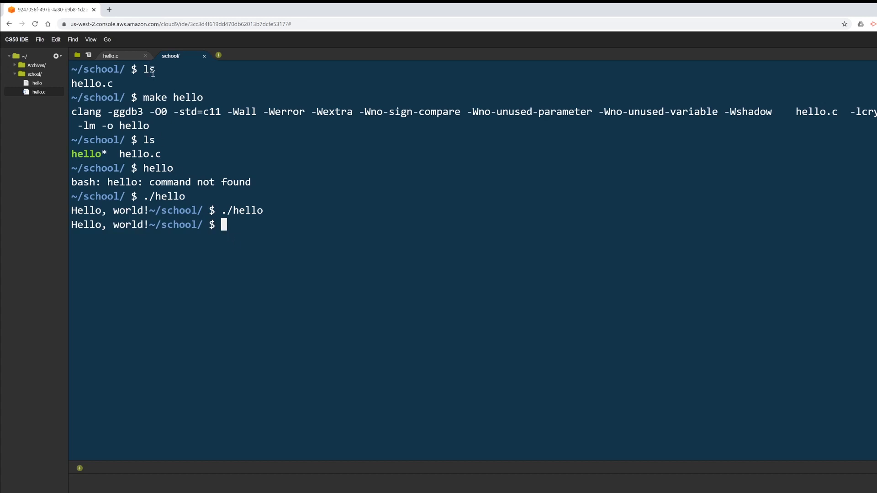
{"action": "left_click", "coordinate": [111, 56]}
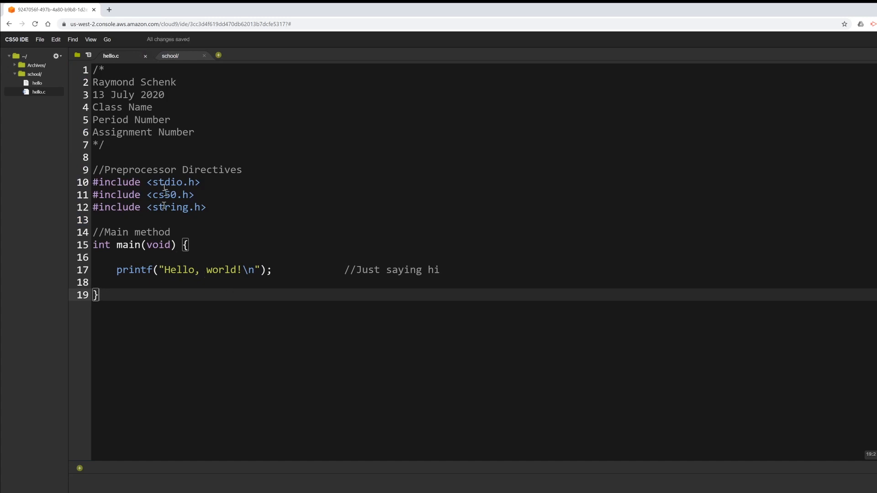
{"action": "left_click", "coordinate": [171, 55]}
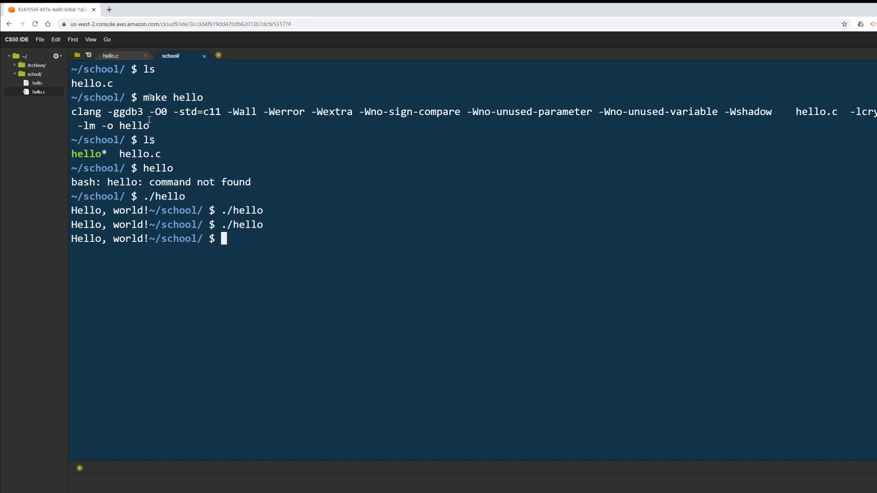
{"action": "mouse_move", "coordinate": [111, 55]}
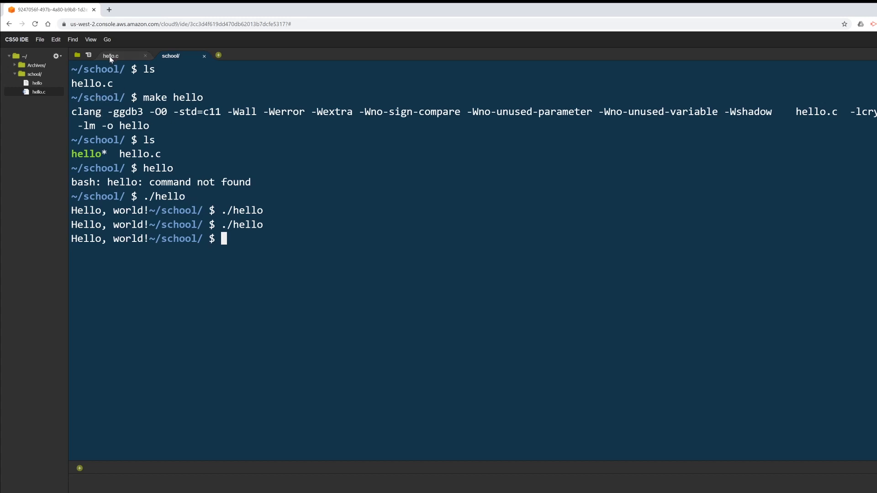
- Save hello.c, recompile with make hello, run ./hello printing Hello, world! on its own line, then clear
{"action": "left_click", "coordinate": [111, 55]}
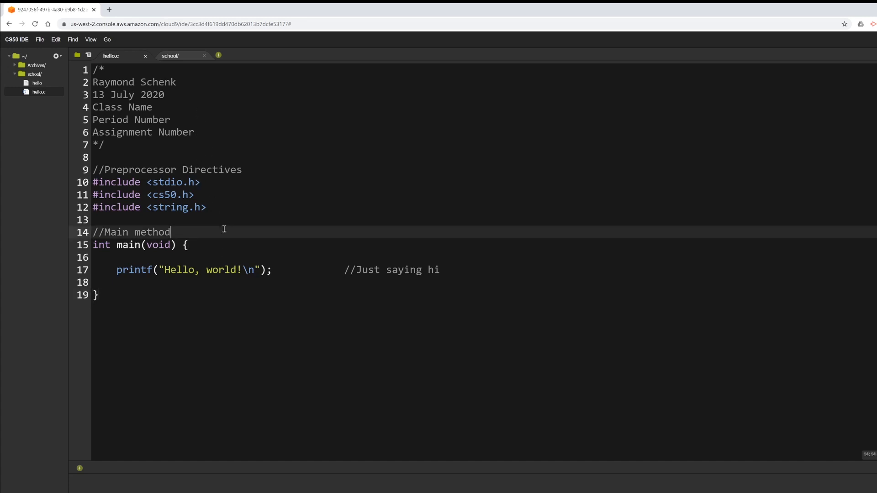
{"action": "key", "text": "ctrl+s"}
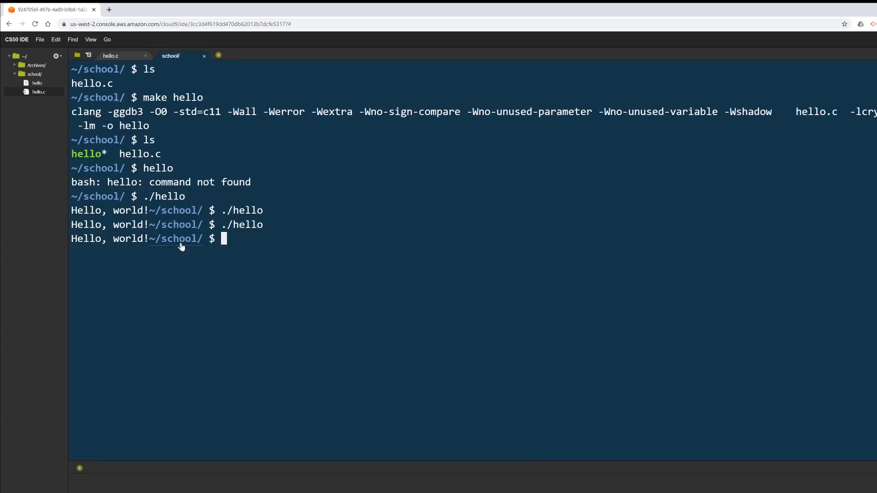
{"action": "type", "text": "mak"}
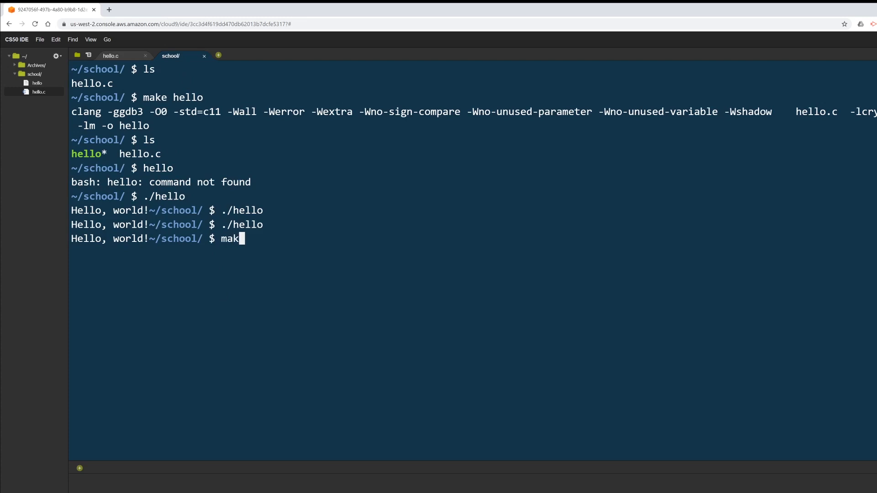
{"action": "type", "text": "e hello"}
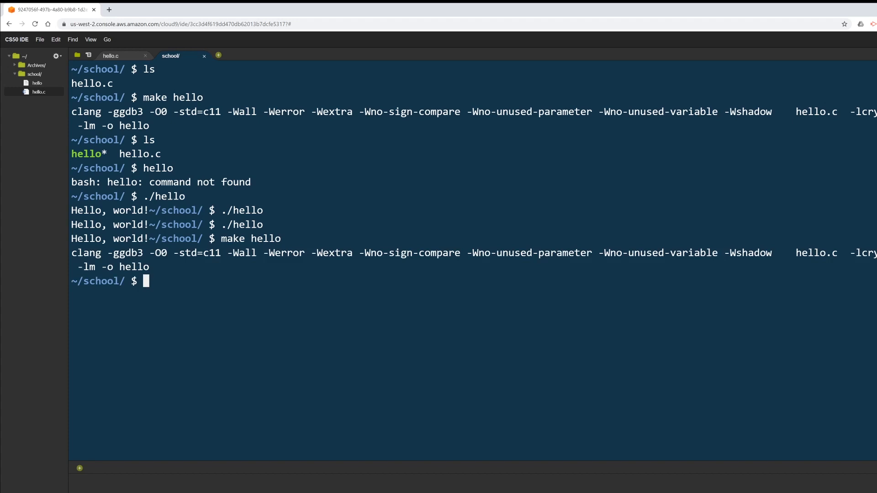
{"action": "type", "text": "make hello"}
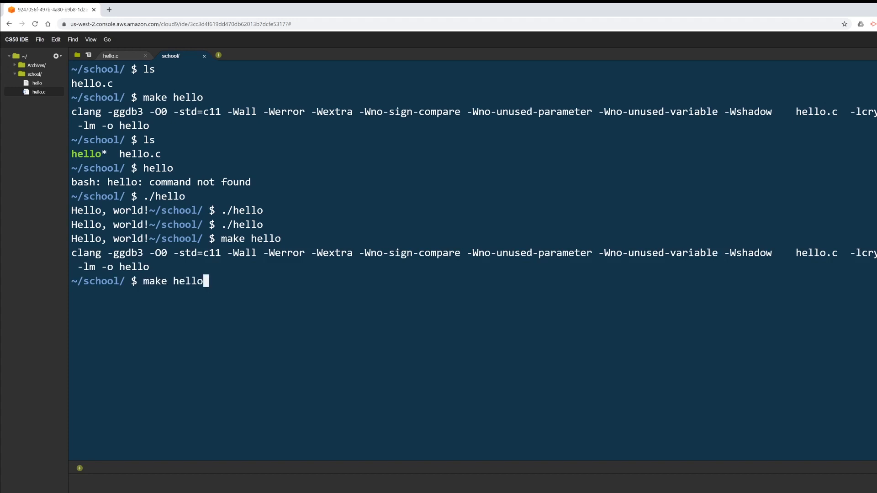
{"action": "type", "text": "./hello"}
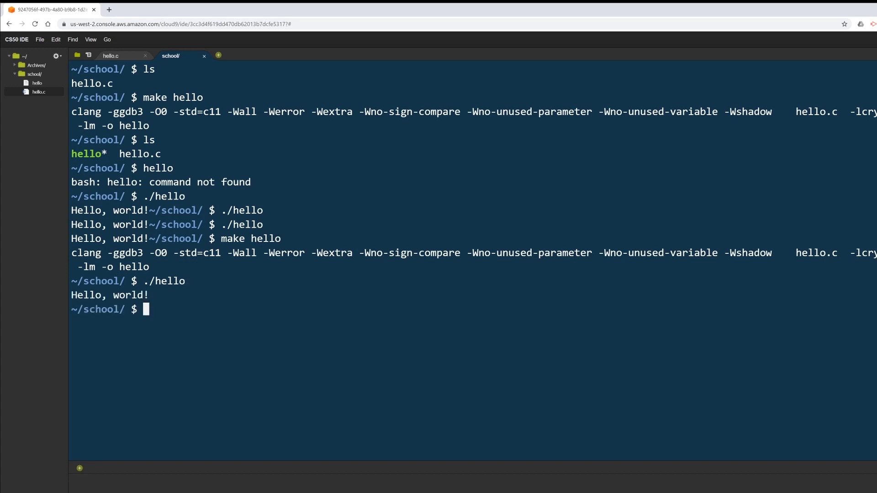
{"action": "type", "text": "clear"}
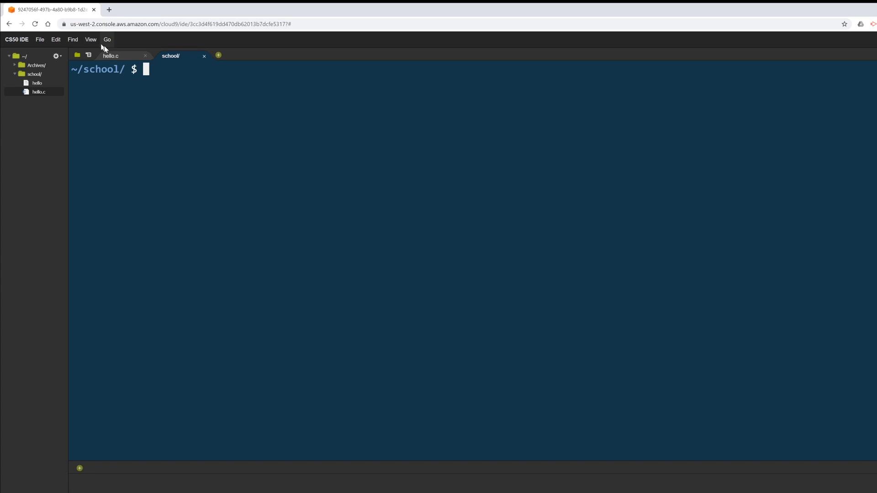
- Edit hello.c's printf to read "Hello, "world!\n" with an extra quote and save it
{"action": "left_click", "coordinate": [110, 56]}
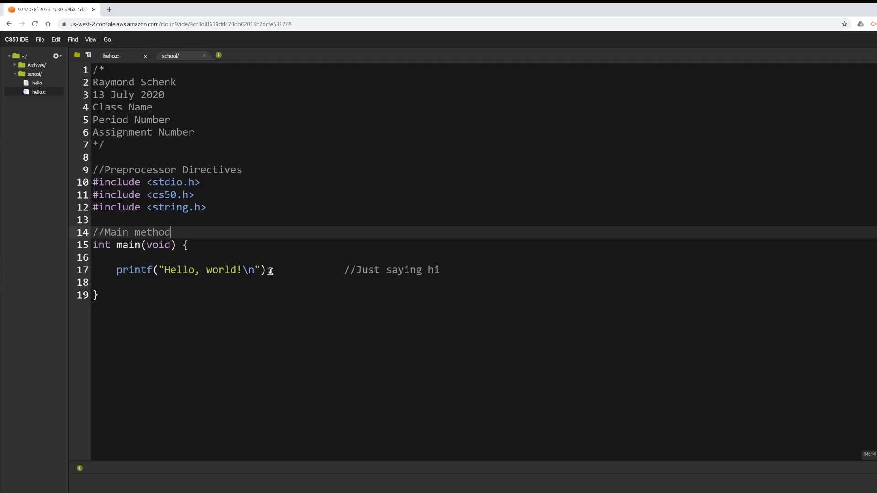
{"action": "type", "text": ";"}
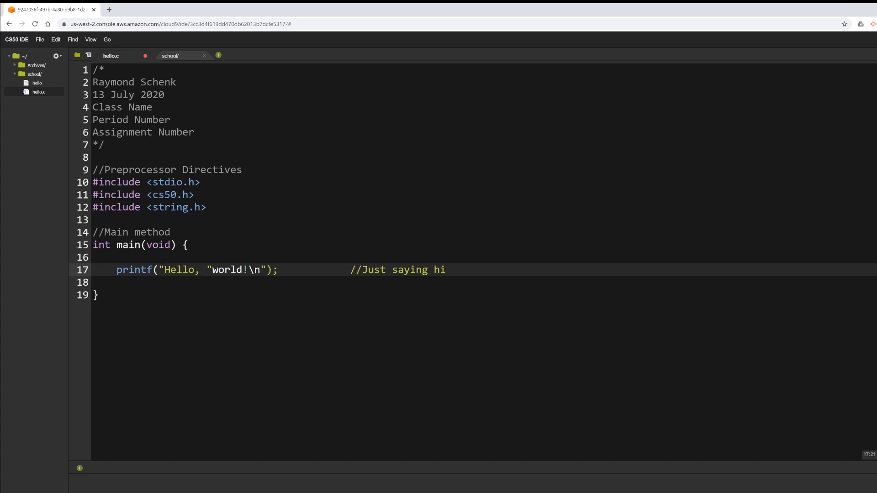
{"action": "key", "text": "ctrl+s"}
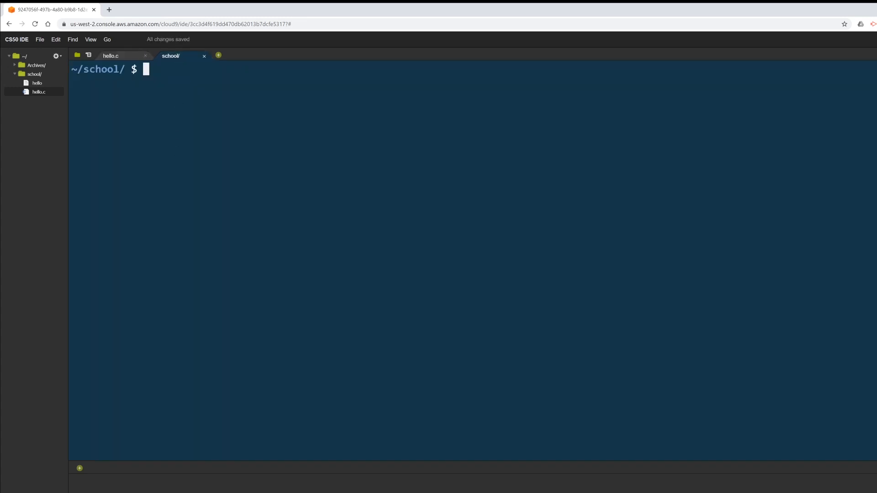
- Run make hello, which fails with two errors from the stray quote on line 17, clear, and return to hello.c
{"action": "type", "text": "clear"}
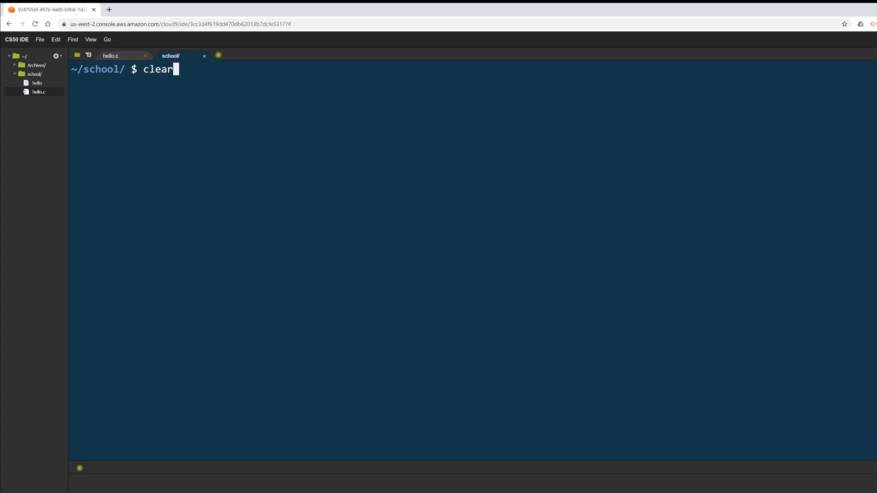
{"action": "type", "text": "make hello"}
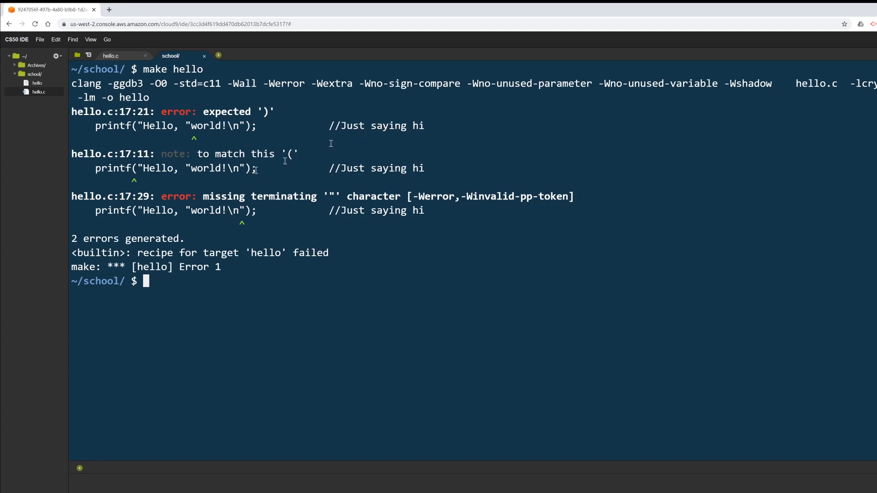
{"action": "mouse_move", "coordinate": [271, 202]}
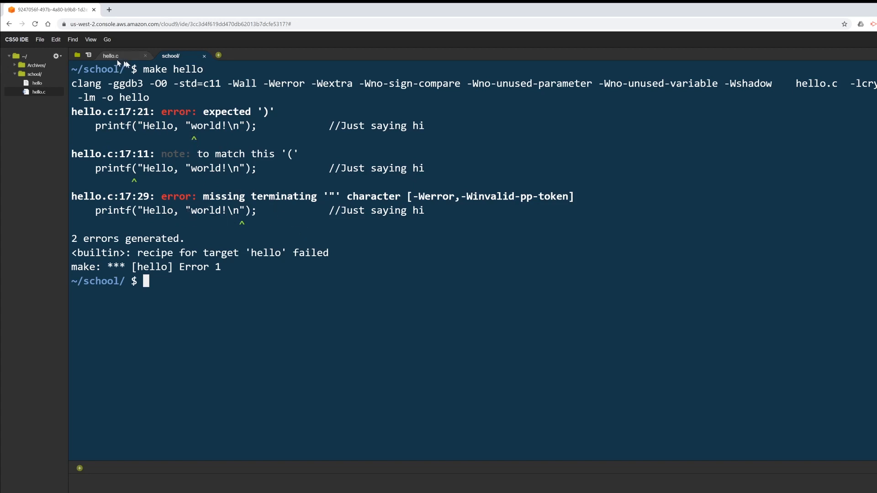
{"action": "type", "text": "clear"}
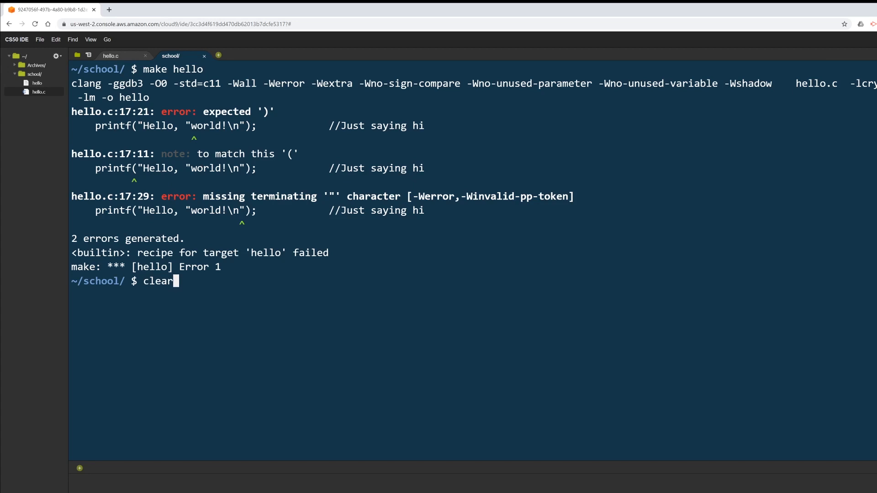
{"action": "left_click", "coordinate": [110, 55]}
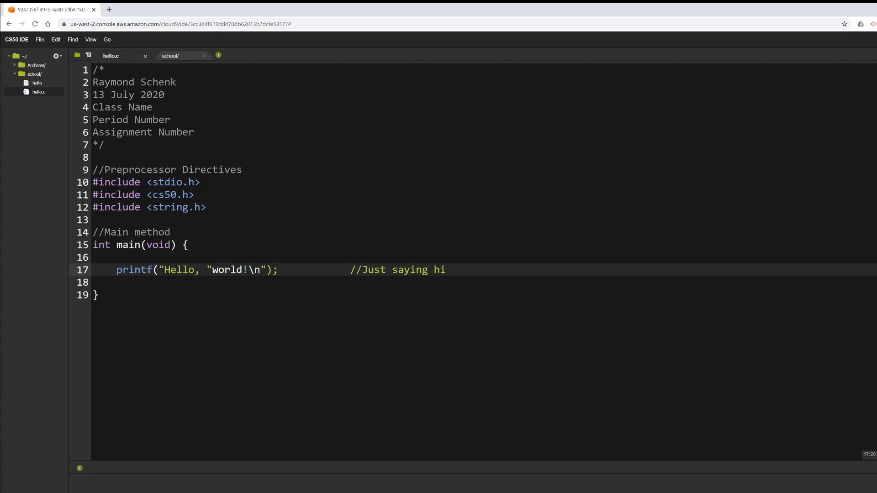
- Escape both double quotes around world as \" on line 17 and save hello.c
{"action": "type", "text": "\\"}
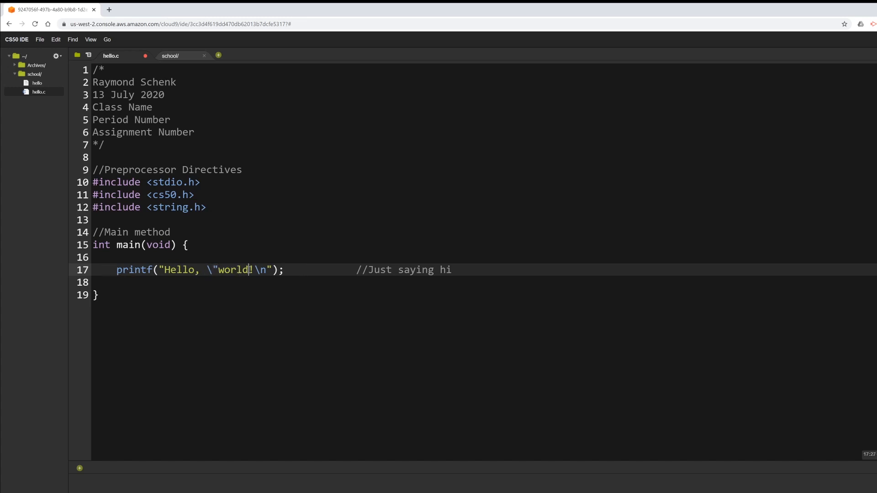
{"action": "type", "text": "\\\""}
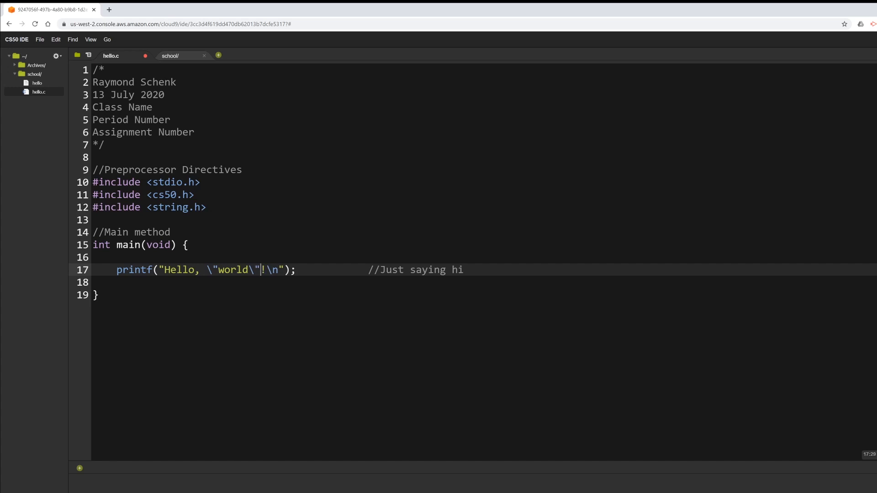
{"action": "mouse_move", "coordinate": [229, 281]}
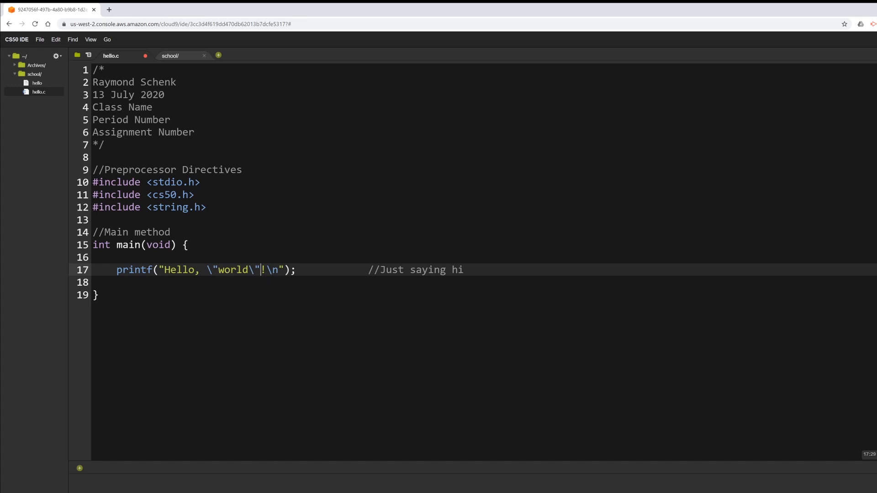
{"action": "key", "text": "ctrl+s"}
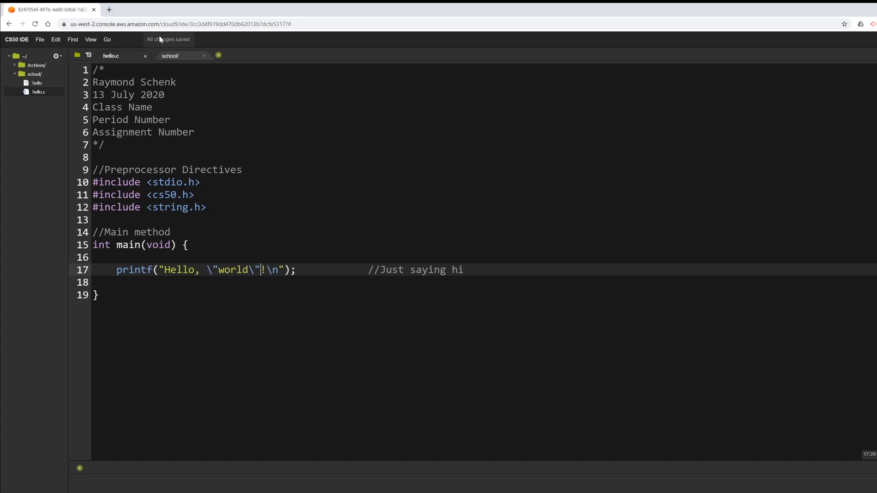
{"action": "left_click", "coordinate": [171, 56]}
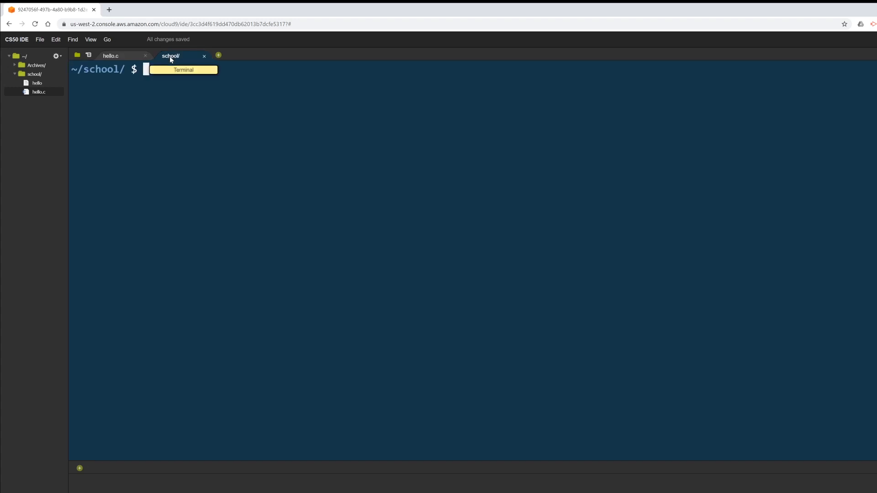
- Clear the terminal and run ./hello printing Hello, "world"!, then return to hello.c
{"action": "type", "text": "clear"}
{"action": "type", "text": "make hello"}
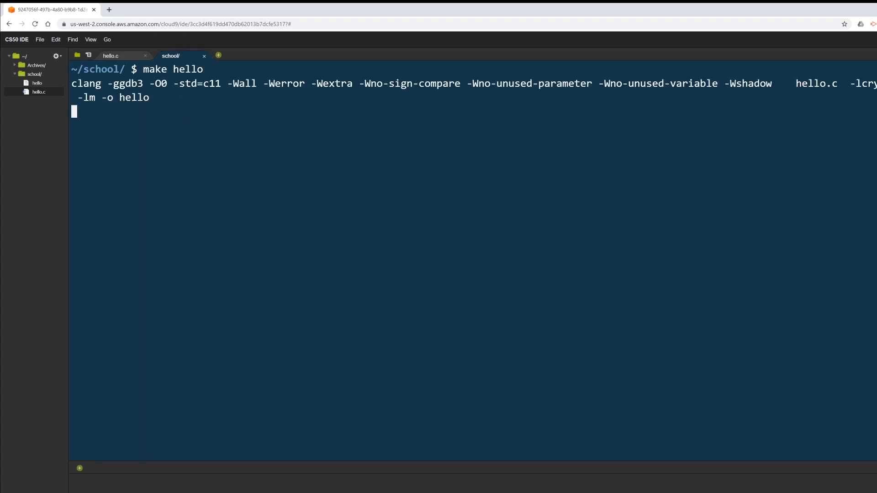
{"action": "type", "text": "clear"}
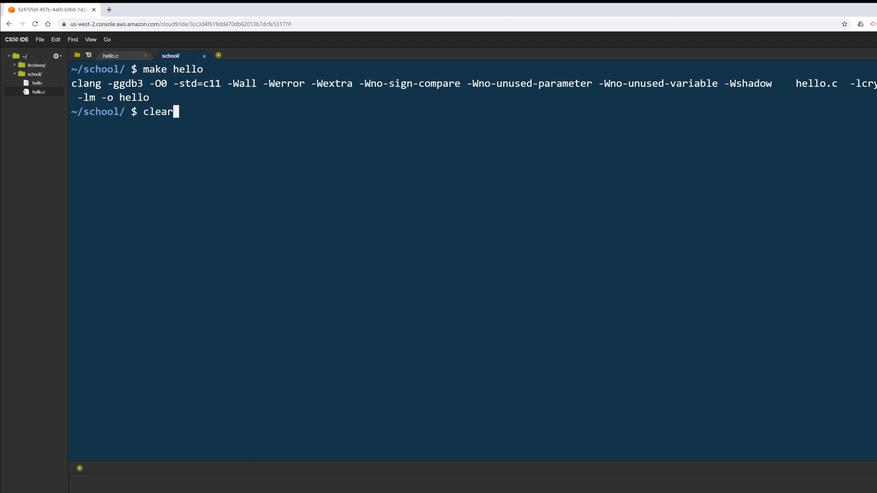
{"action": "type", "text": "./hello"}
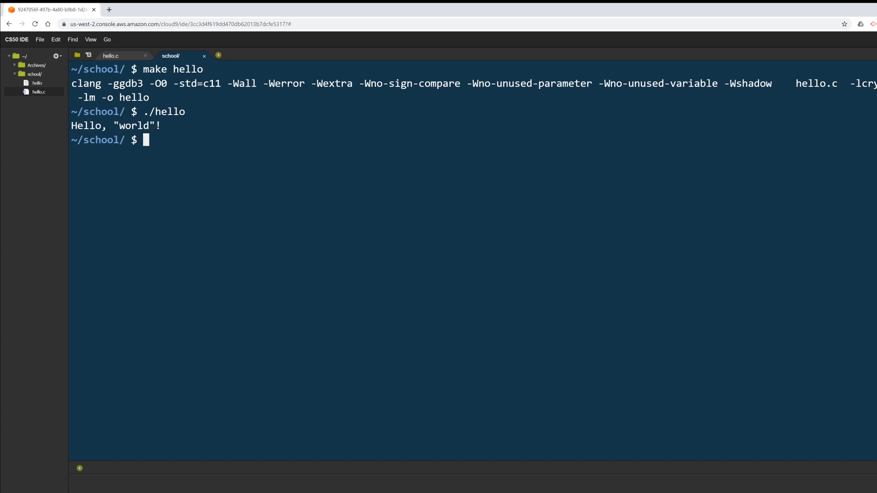
{"action": "left_click", "coordinate": [111, 55]}
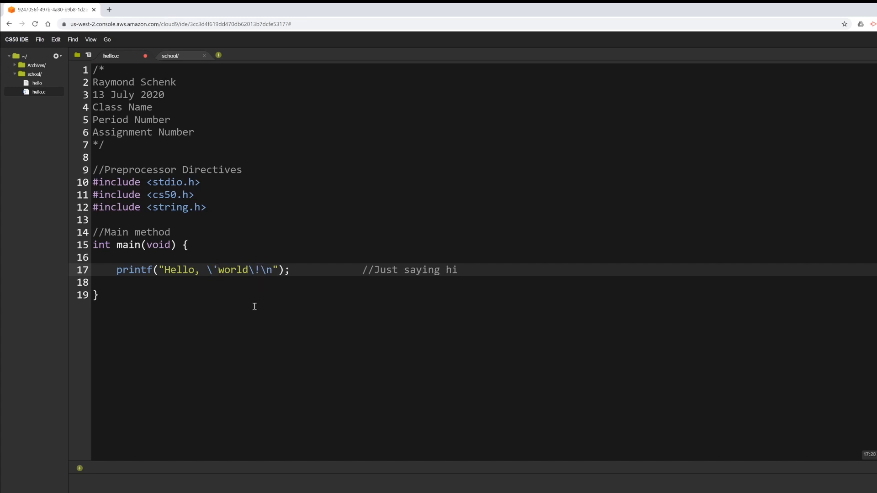
- Escape single quotes \' around world, save, rebuild with make hello and run it printing Hello, 'world'!
{"action": "type", "text": "\\'"}
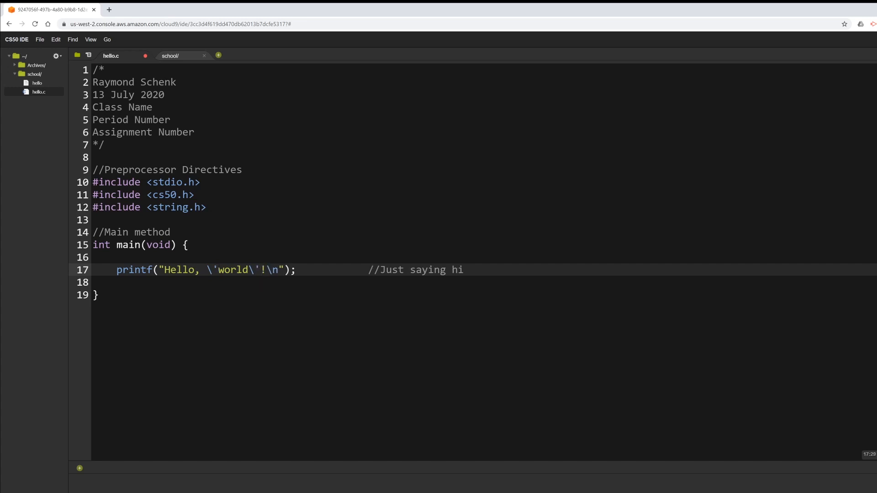
{"action": "key", "text": "ctrl+s"}
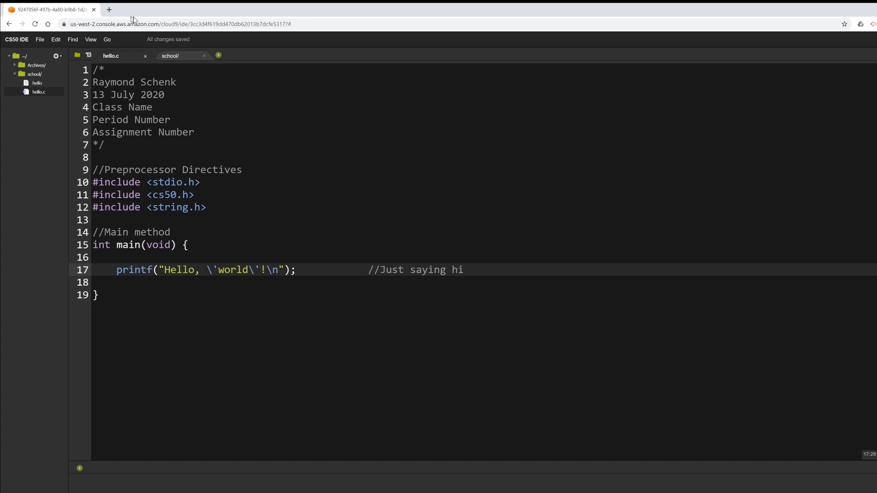
{"action": "left_click", "coordinate": [170, 56]}
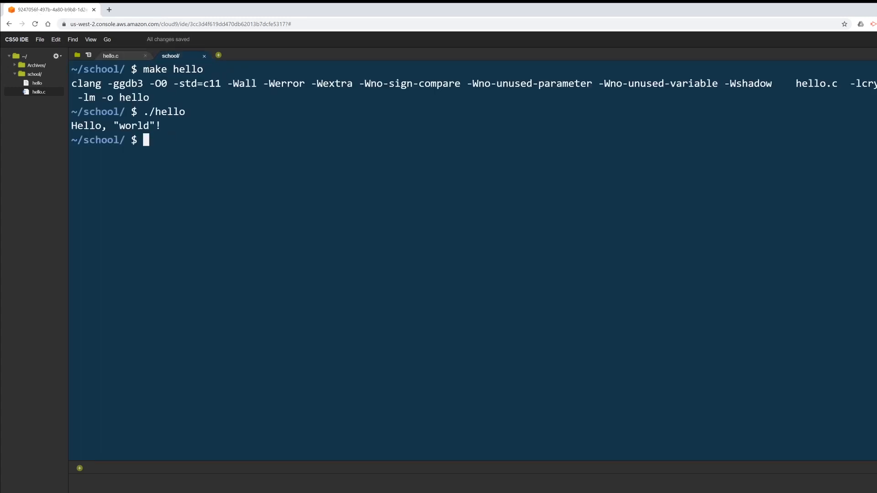
{"action": "type", "text": "make hello"}
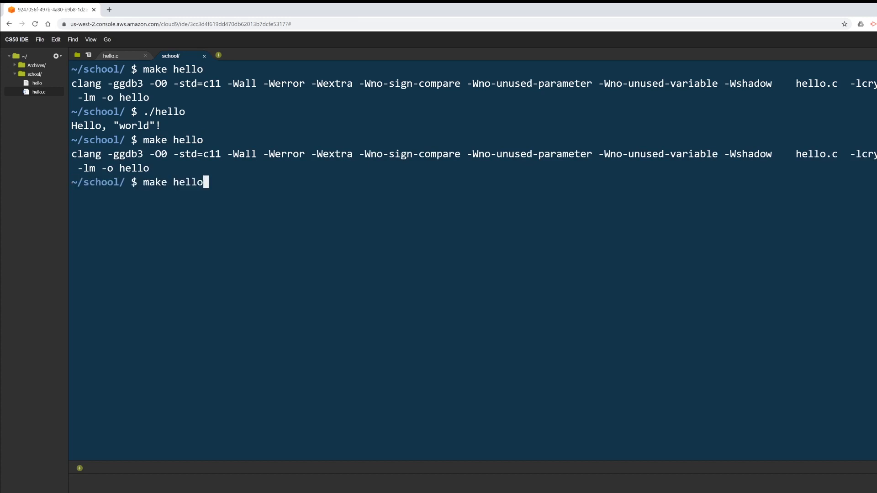
{"action": "type", "text": "./hello"}
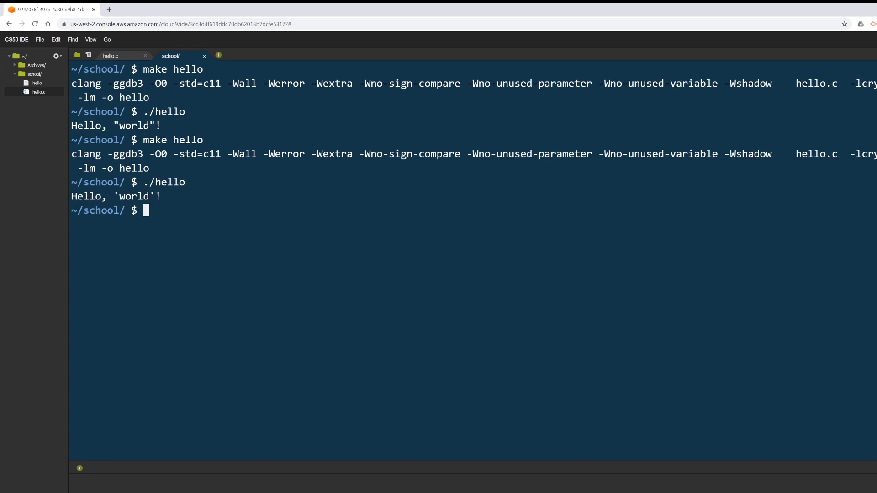
{"action": "mouse_move", "coordinate": [135, 63]}
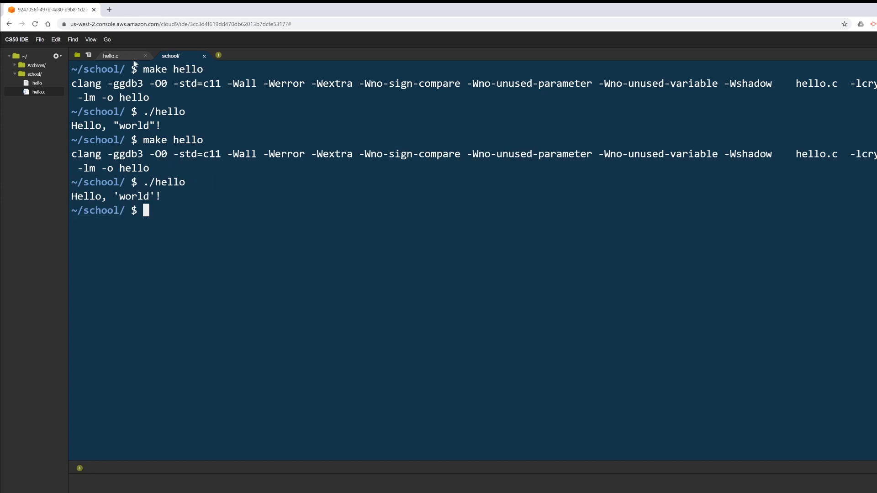
{"action": "mouse_move", "coordinate": [110, 56]}
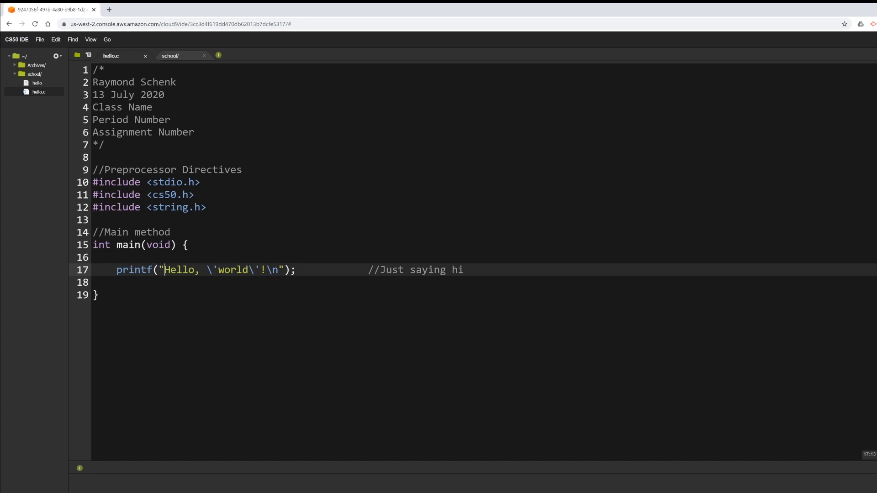
- Prefix the greeting with \t\t\t, save, and rebuild with make hello for an indented Hello, 'world'!
{"action": "type", "text": "\\t\\t\\t"}
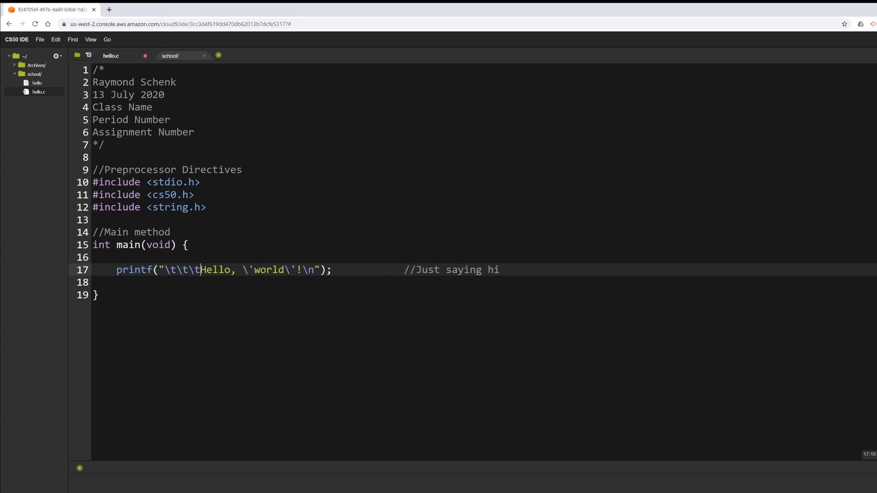
{"action": "mouse_move", "coordinate": [171, 317]}
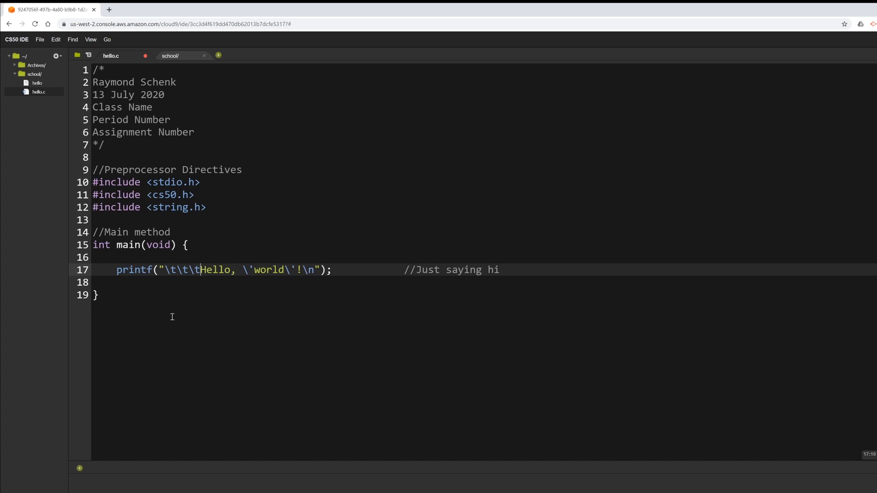
{"action": "key", "text": "ctrl+s"}
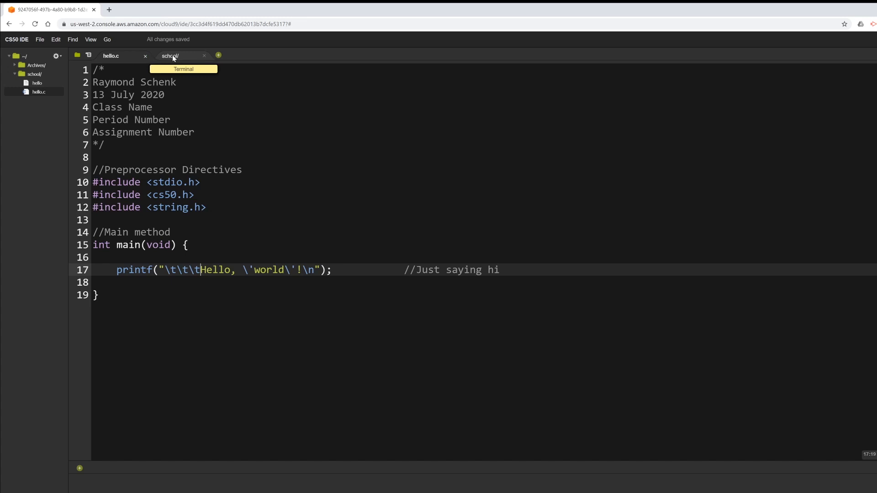
{"action": "left_click", "coordinate": [171, 56]}
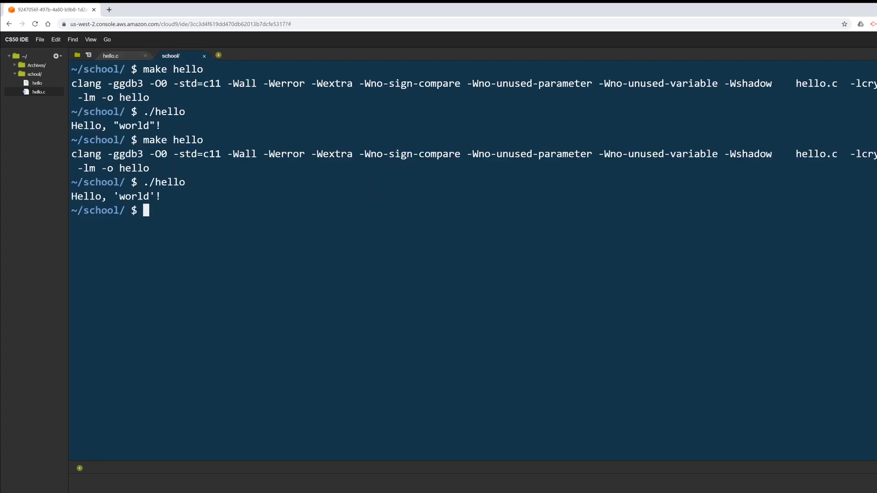
{"action": "type", "text": "make hello"}
{"action": "type", "text": "./hello"}
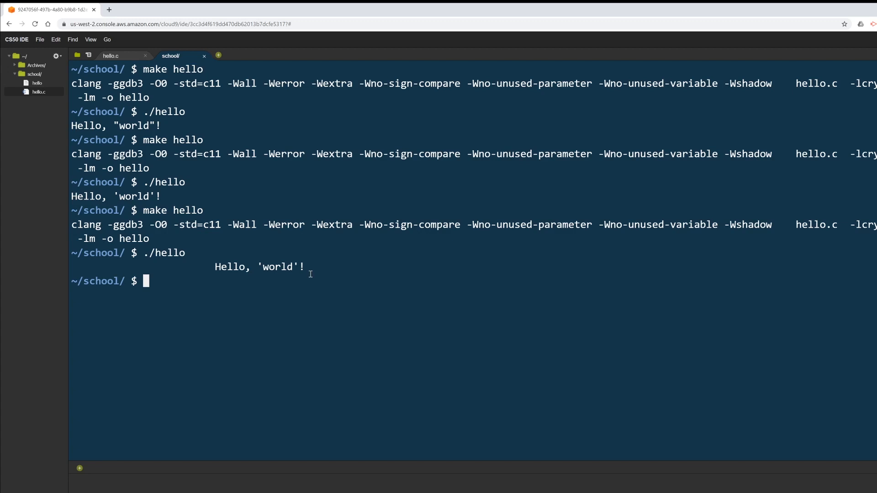
{"action": "mouse_move", "coordinate": [111, 56]}
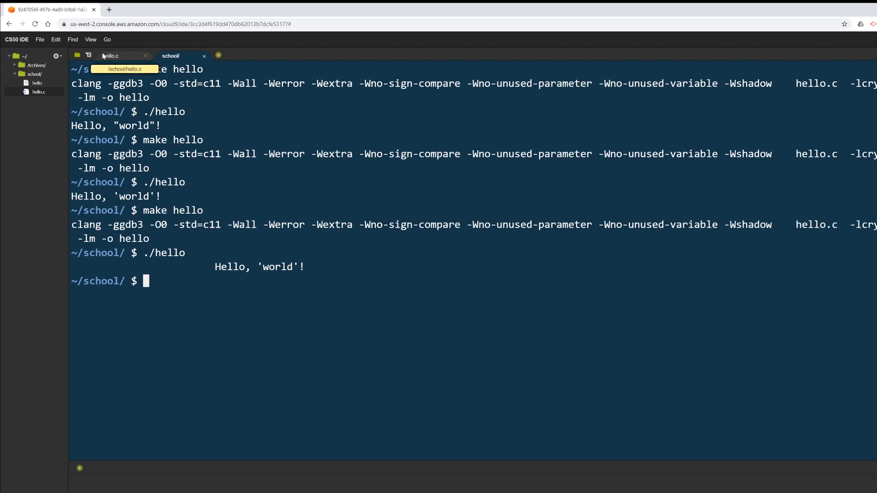
- Return to the hello.c source with its three leading tab escapes
{"action": "left_click", "coordinate": [110, 56]}
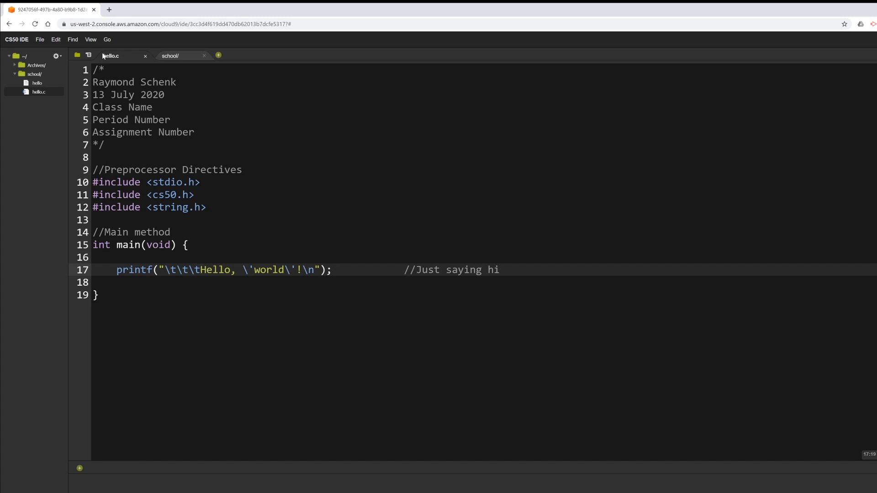
{"action": "mouse_move", "coordinate": [428, 258]}
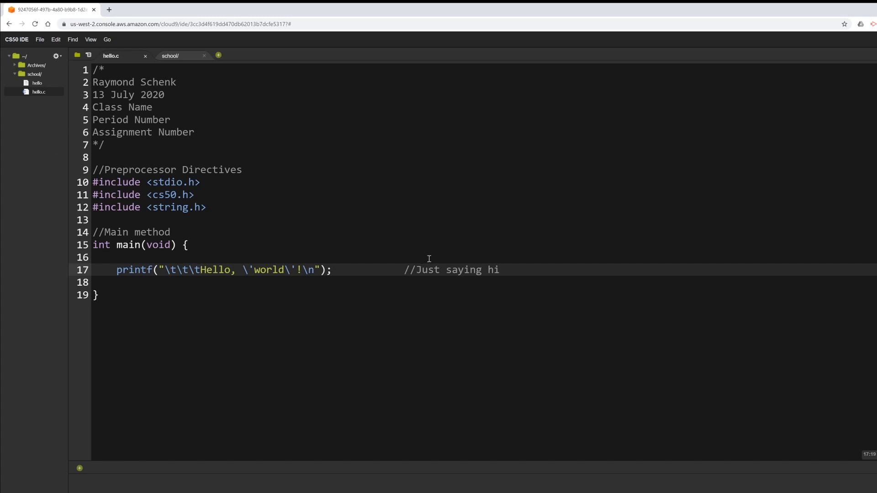